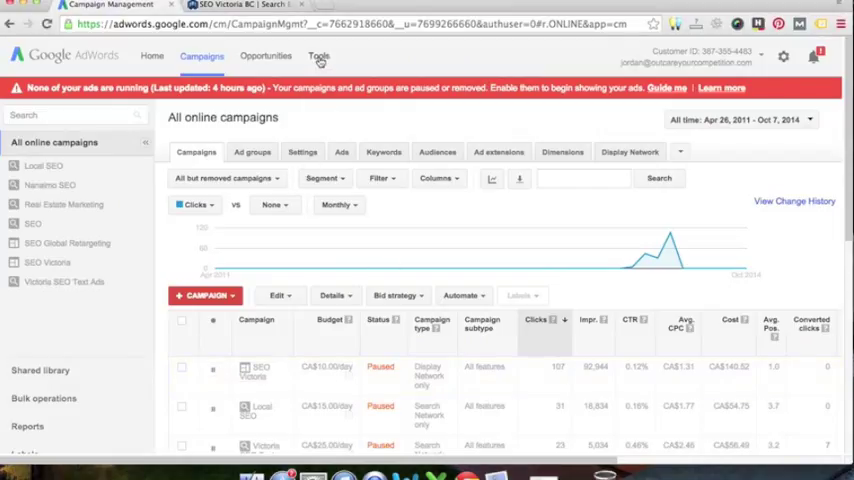
- Reach the Keyword Planner from the Tools menu
{"action": "left_click", "coordinate": [318, 56]}
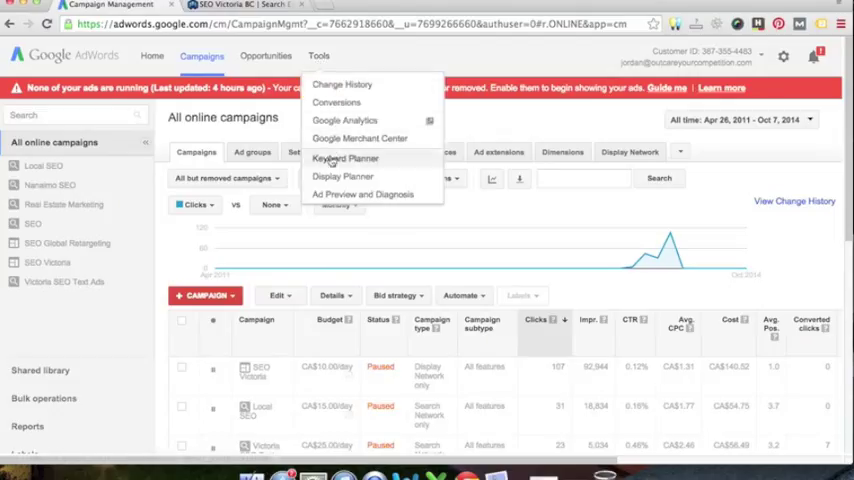
{"action": "left_click", "coordinate": [344, 158]}
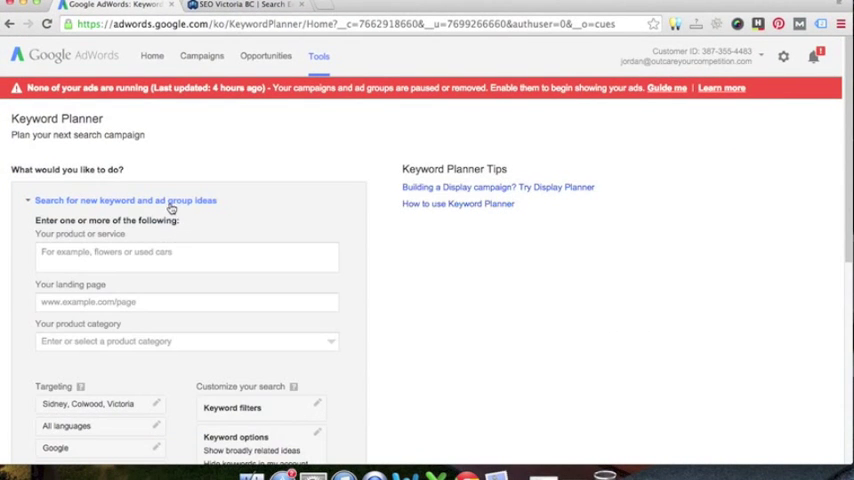
{"action": "left_click", "coordinate": [188, 252]}
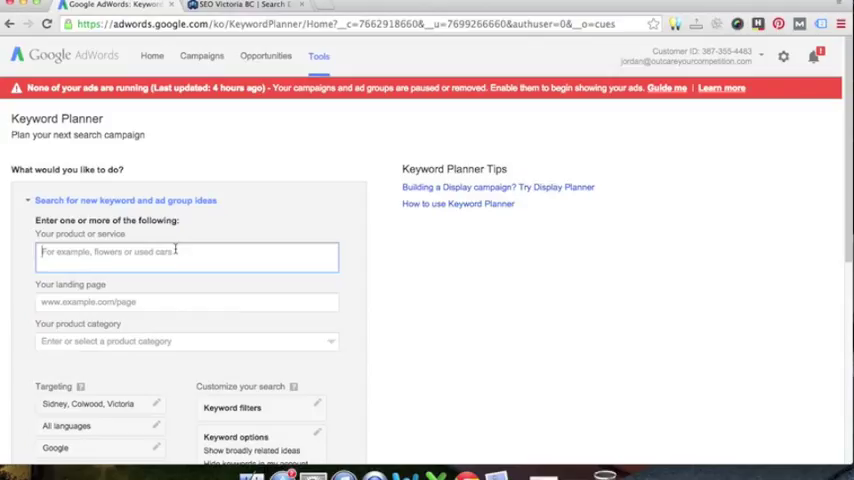
{"action": "type", "text": "search"}
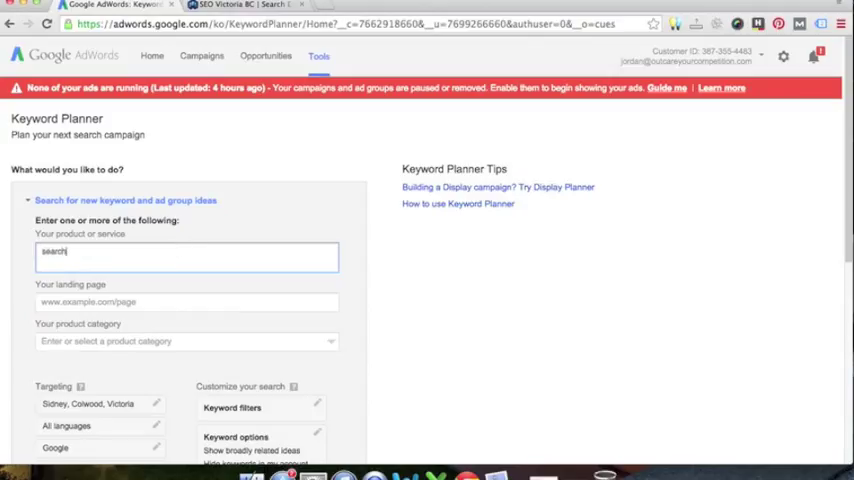
{"action": "type", "text": "engine opt"}
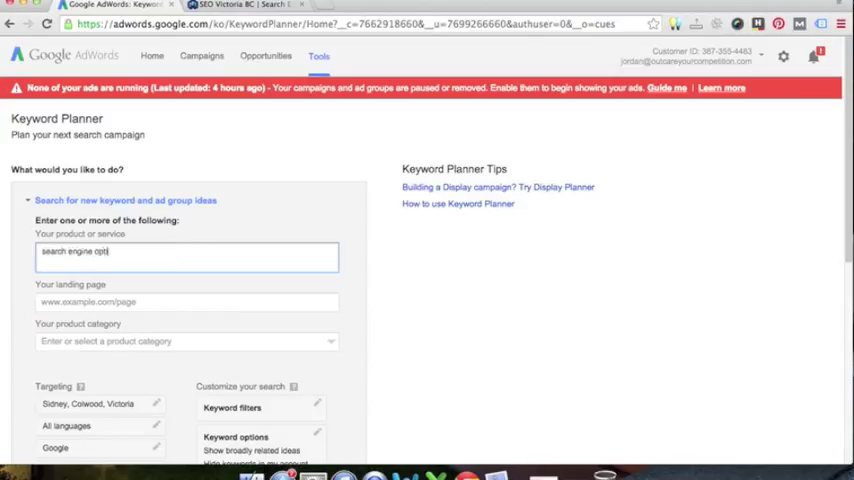
{"action": "type", "text": "imization"}
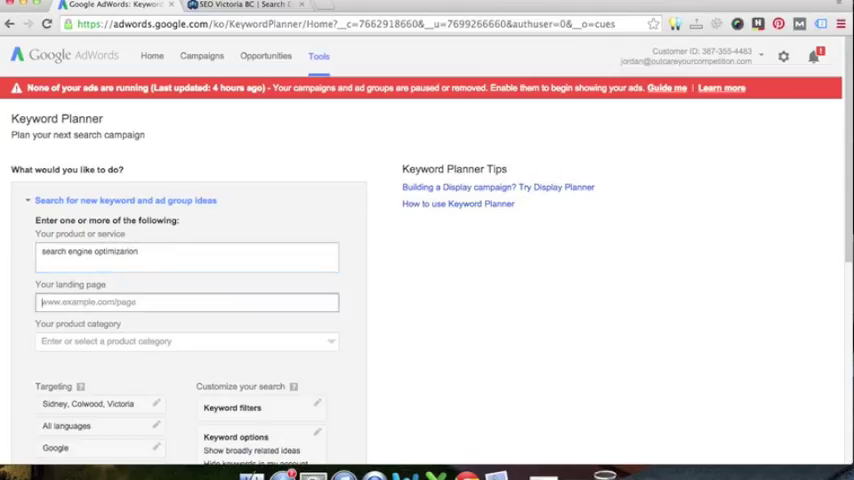
{"action": "triple_click", "coordinate": [88, 252]}
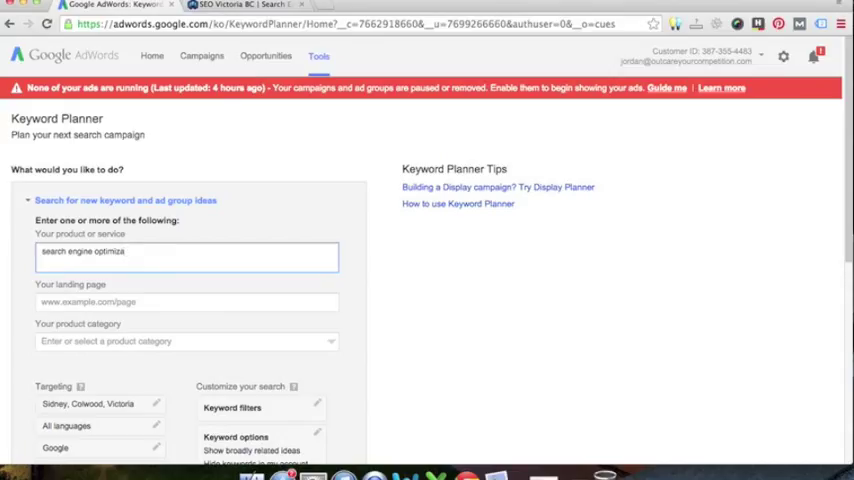
{"action": "type", "text": "tion"}
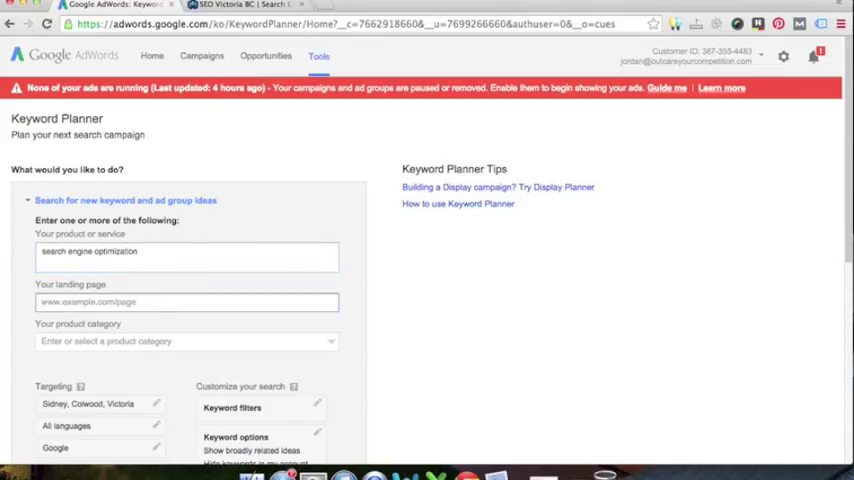
{"action": "type", "text": "http://outcareyourcompetition.com/"}
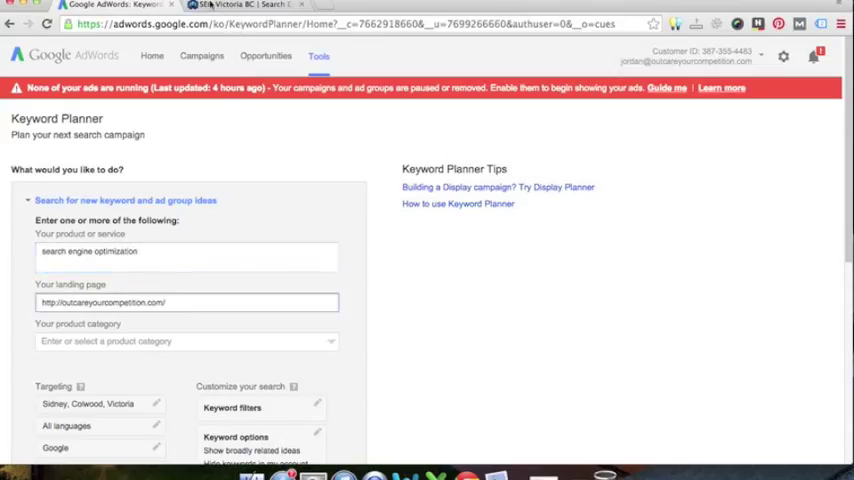
{"action": "left_click", "coordinate": [240, 6]}
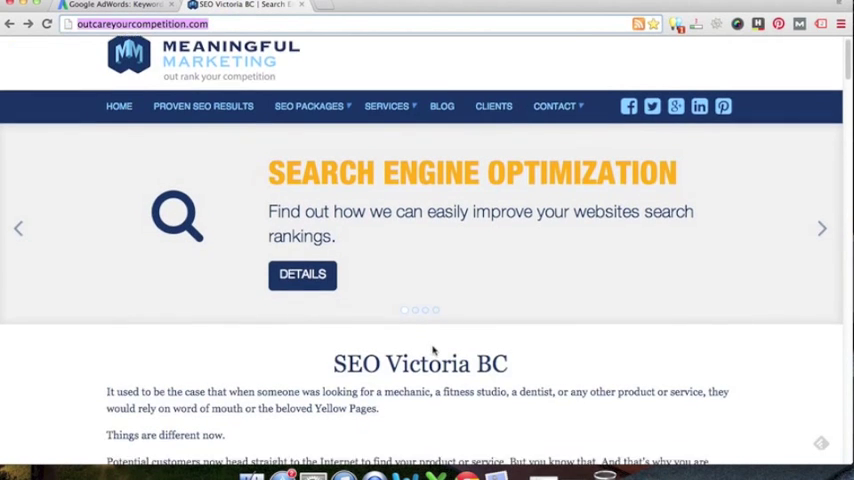
{"action": "scroll", "scroll_direction": "down", "scroll_amount": 3}
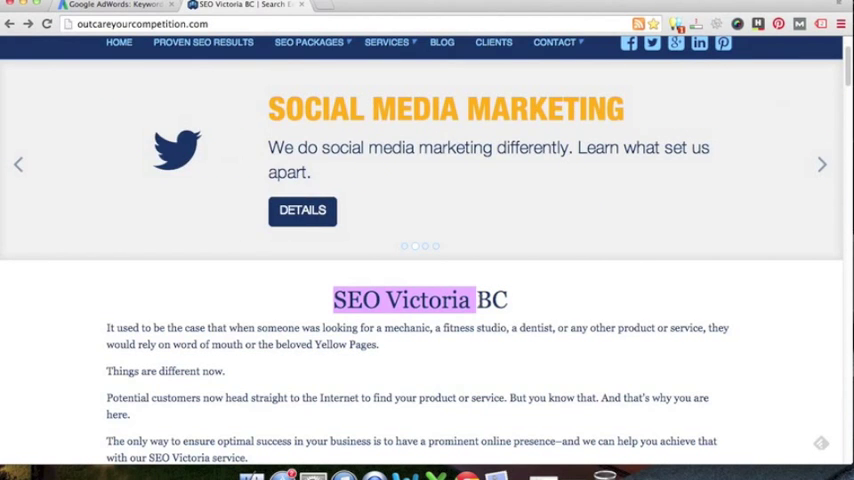
{"action": "left_click", "coordinate": [120, 4]}
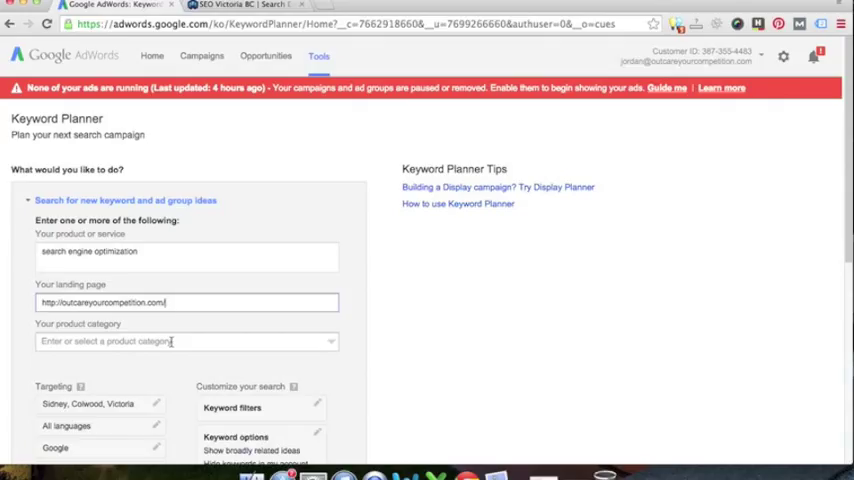
- Pick the Search Engine Optimization product category and reach the location targeting settings
{"action": "left_click", "coordinate": [188, 340]}
{"action": "type", "text": "Search Engine Optimization"}
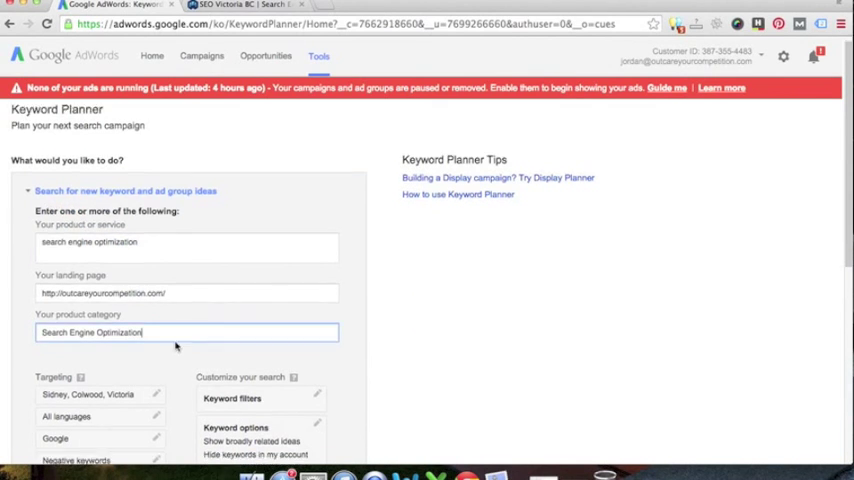
{"action": "scroll", "scroll_direction": "down", "scroll_amount": 3}
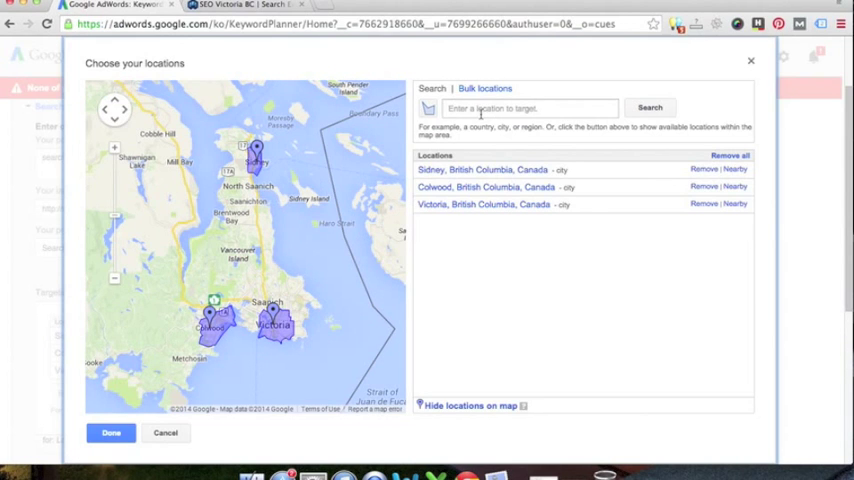
- Add San Francisco via a 'san' search, remove it again, and confirm Sidney, Colwood and Victoria
{"action": "left_click", "coordinate": [528, 108]}
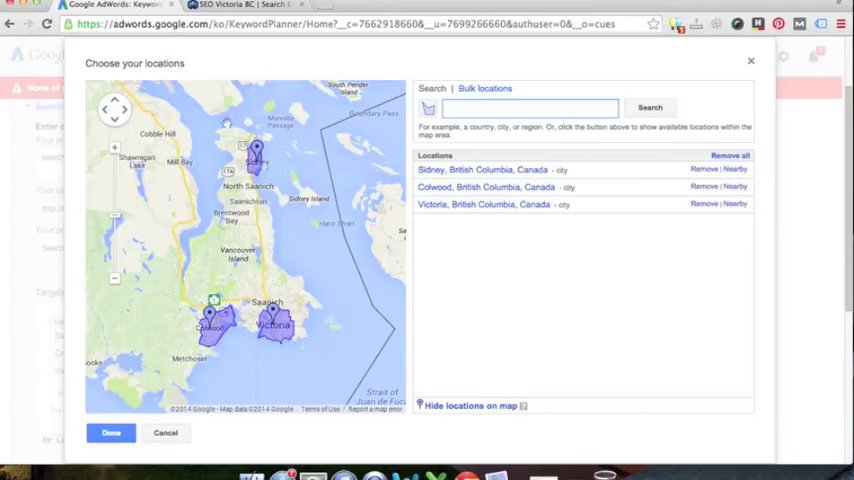
{"action": "left_click", "coordinate": [530, 108]}
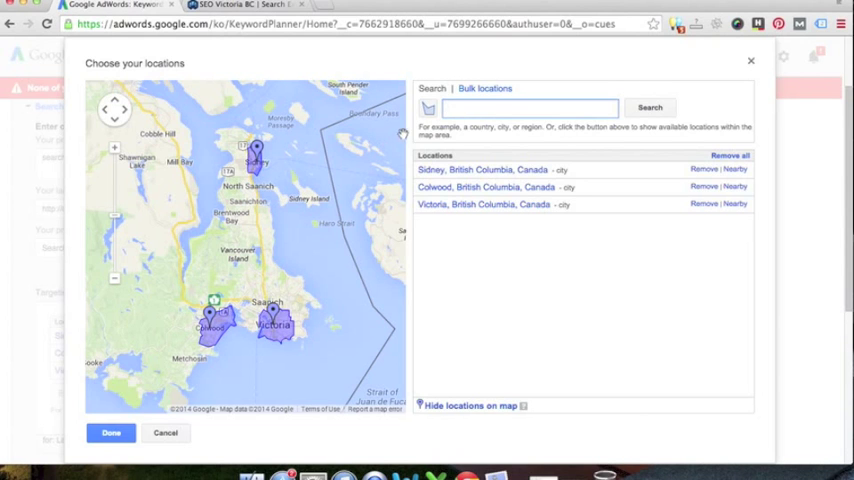
{"action": "type", "text": "san"}
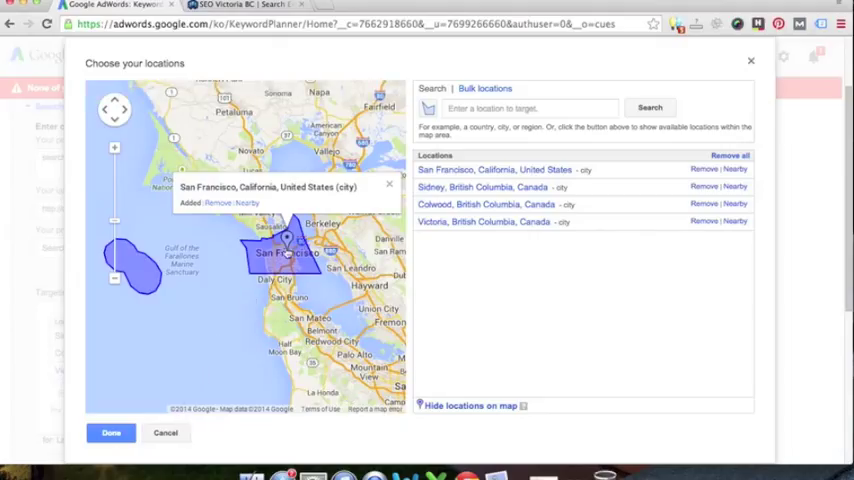
{"action": "mouse_move", "coordinate": [580, 224]}
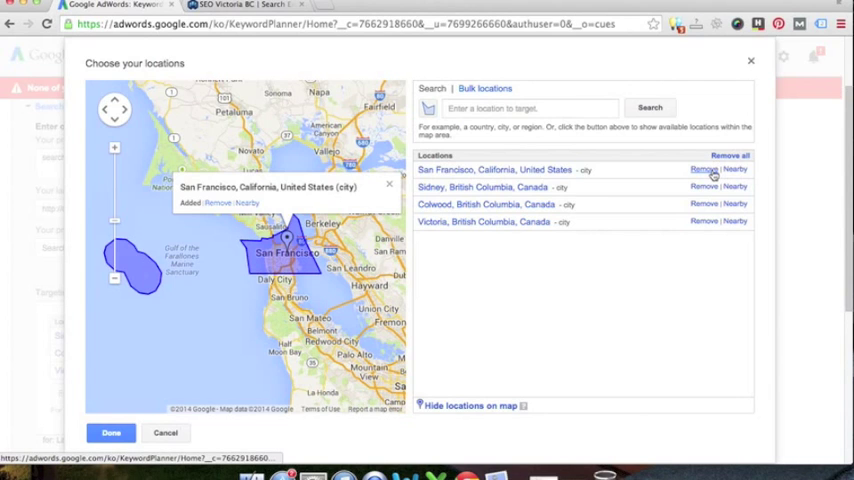
{"action": "left_click", "coordinate": [704, 168]}
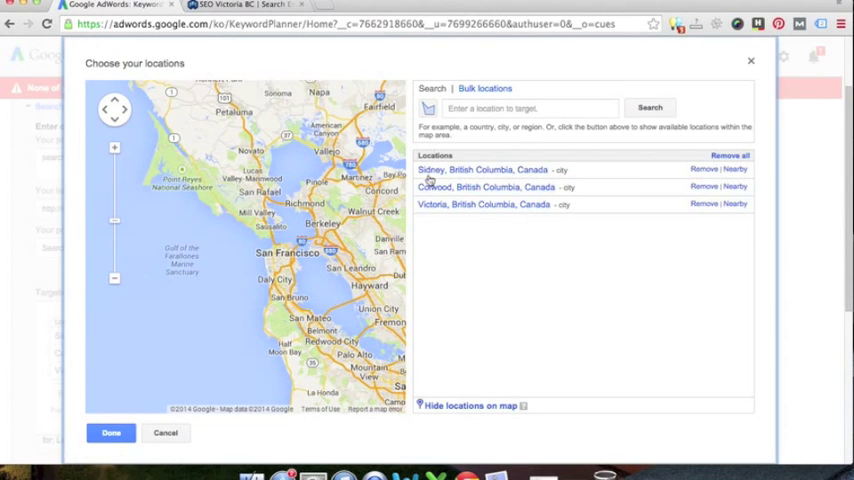
{"action": "left_click", "coordinate": [112, 432]}
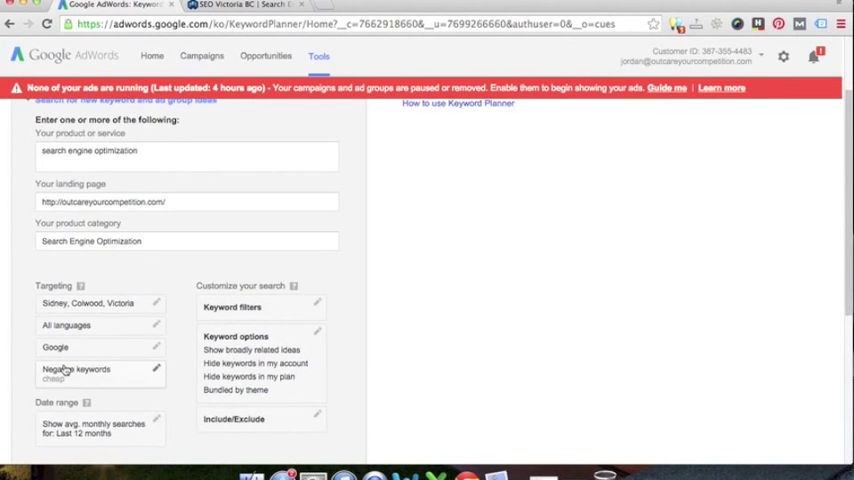
- Begin editing the negative keywords for the idea search, starting with cheap
{"action": "scroll", "scroll_direction": "down", "scroll_amount": 3}
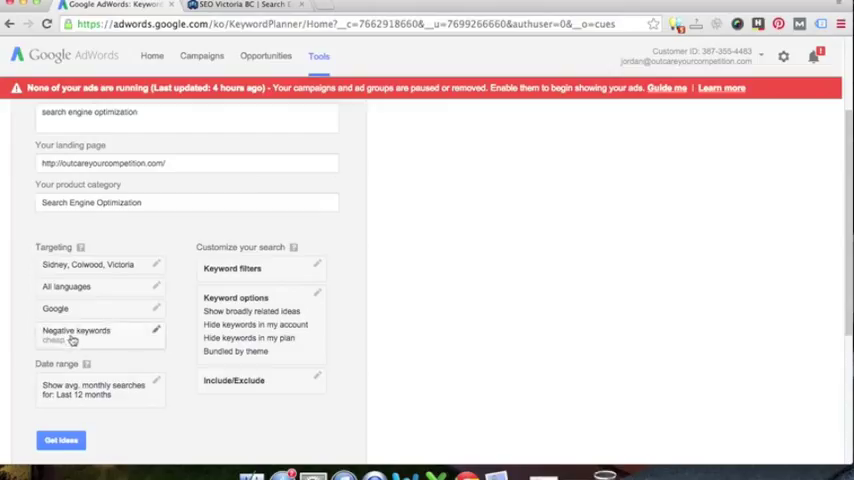
{"action": "left_click", "coordinate": [156, 332]}
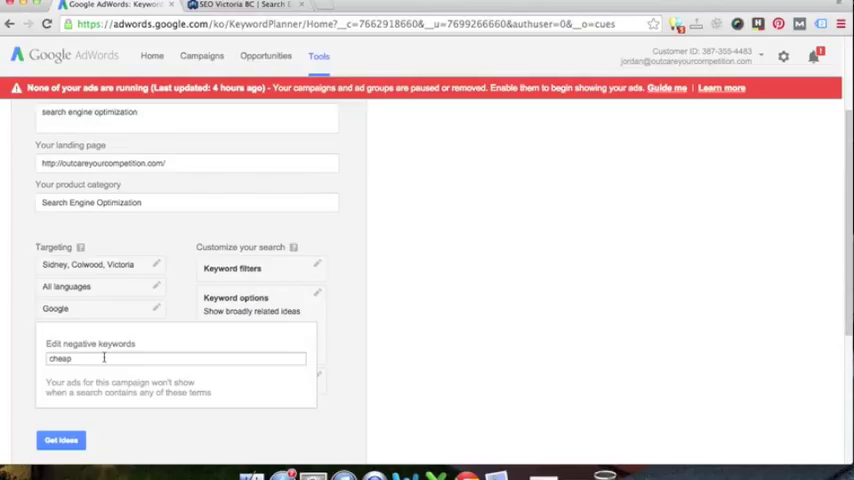
- Add blogs and techniques below cheap and save the negative keyword list
{"action": "left_click", "coordinate": [176, 360]}
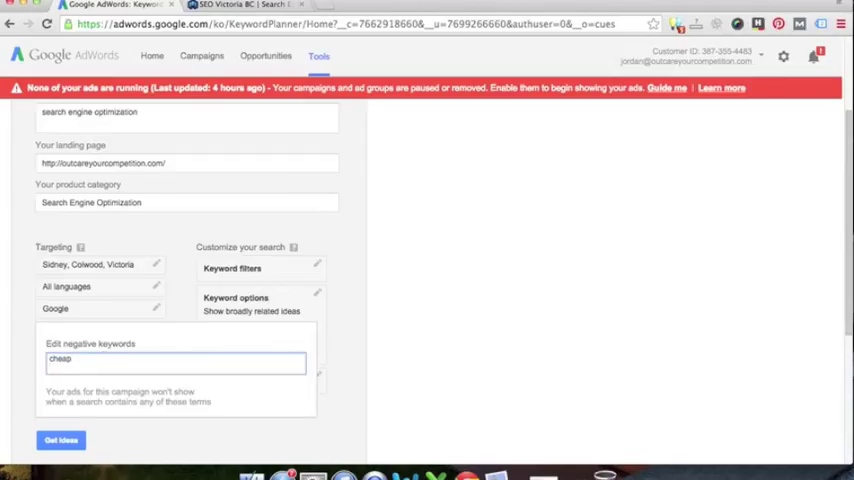
{"action": "type", "text": "blogs"}
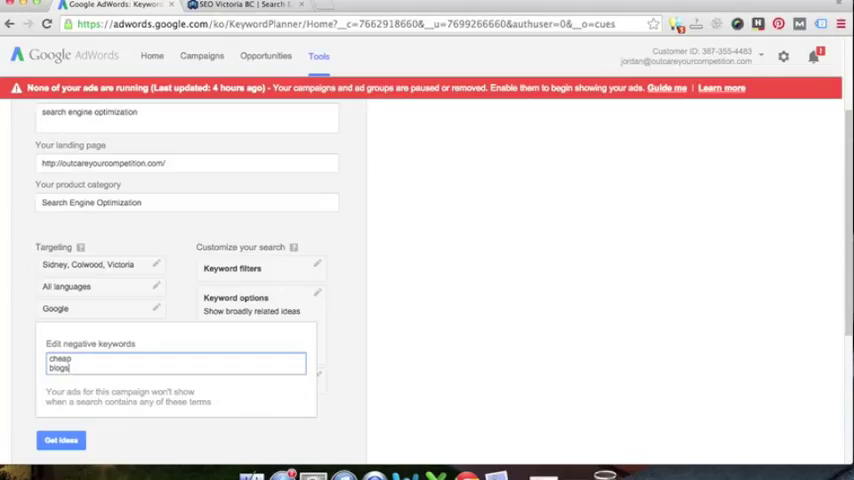
{"action": "type", "text": "techniques"}
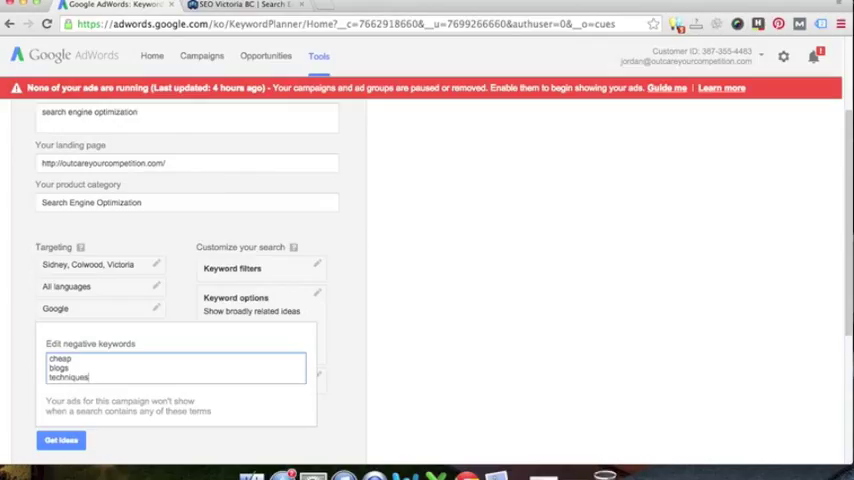
{"action": "mouse_move", "coordinate": [30, 350]}
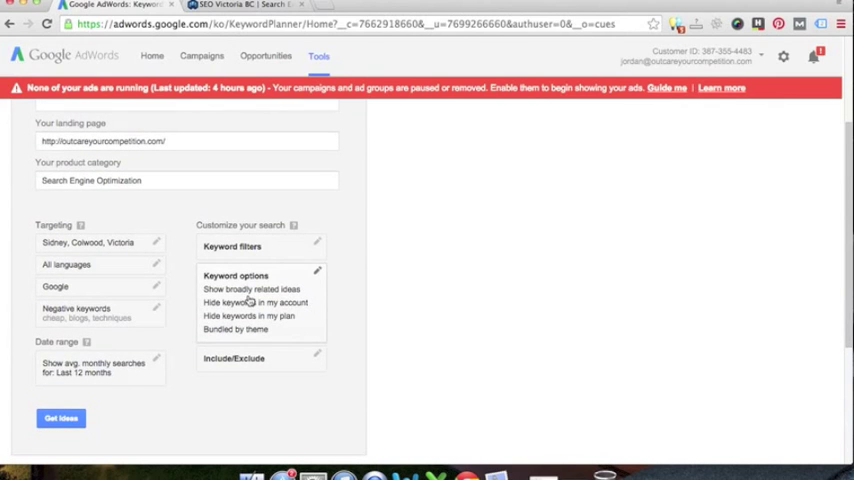
{"action": "left_click", "coordinate": [232, 246]}
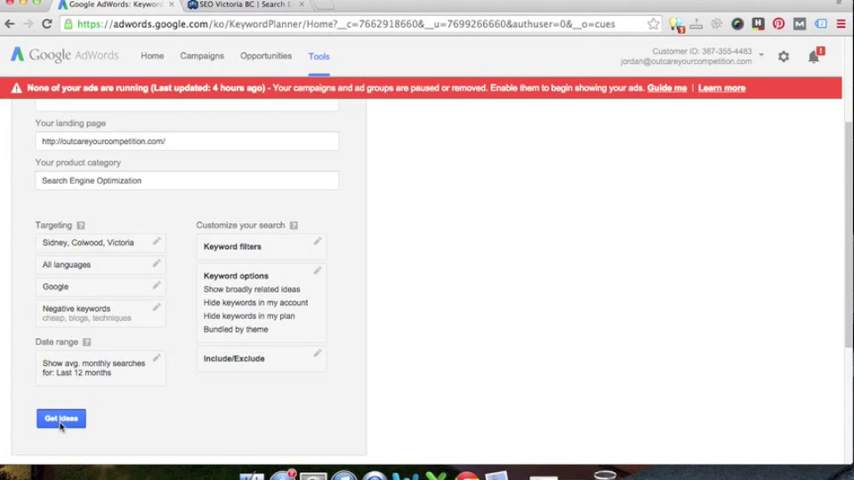
- Generate keyword ideas and review the search volume chart and ad group ideas
{"action": "left_click", "coordinate": [60, 418]}
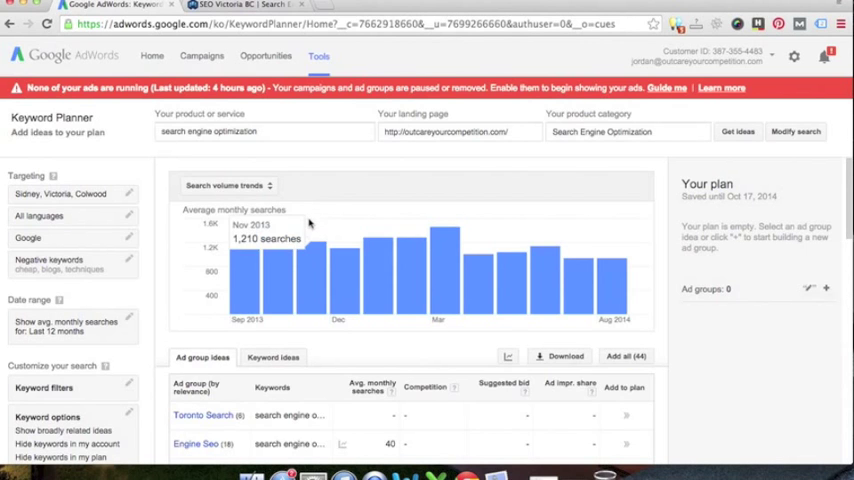
{"action": "scroll", "scroll_direction": "down", "scroll_amount": 3}
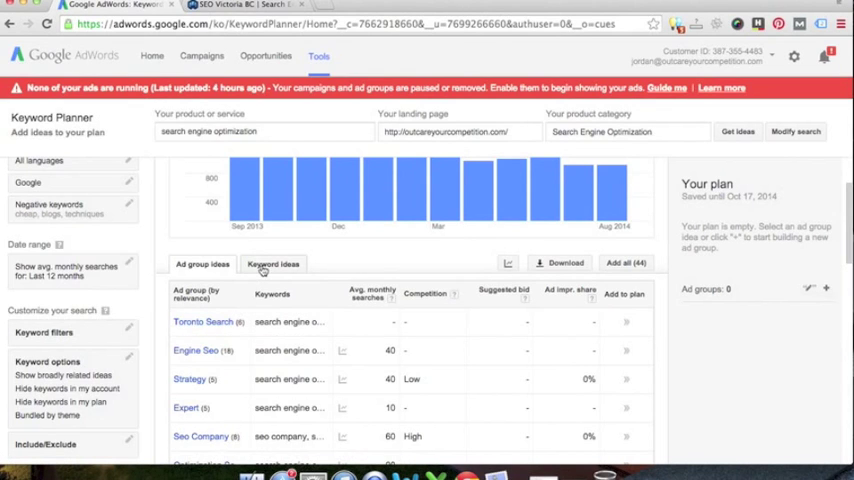
- Switch to individual keyword ideas and add 'search engine optimization' to the plan
{"action": "left_click", "coordinate": [272, 264]}
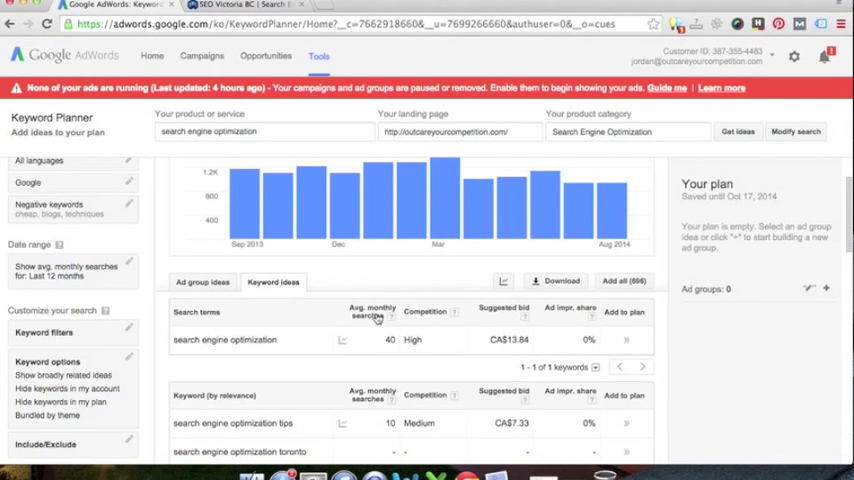
{"action": "left_click", "coordinate": [372, 312]}
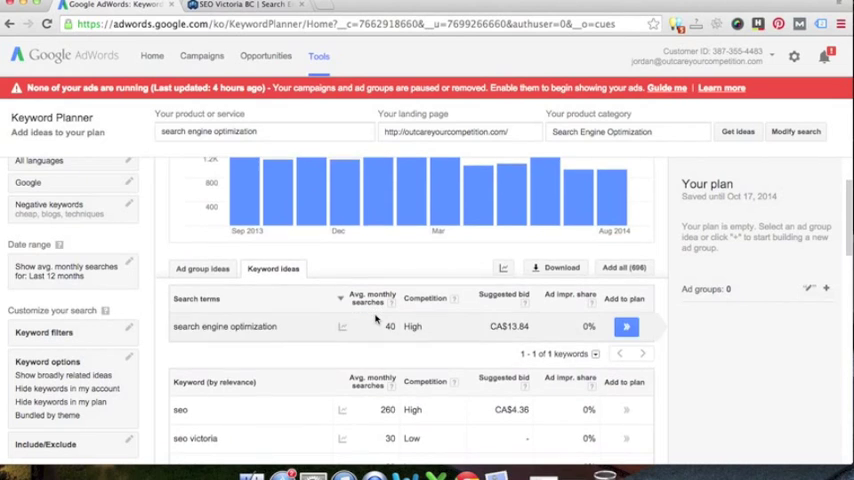
{"action": "scroll", "scroll_direction": "down", "scroll_amount": 3}
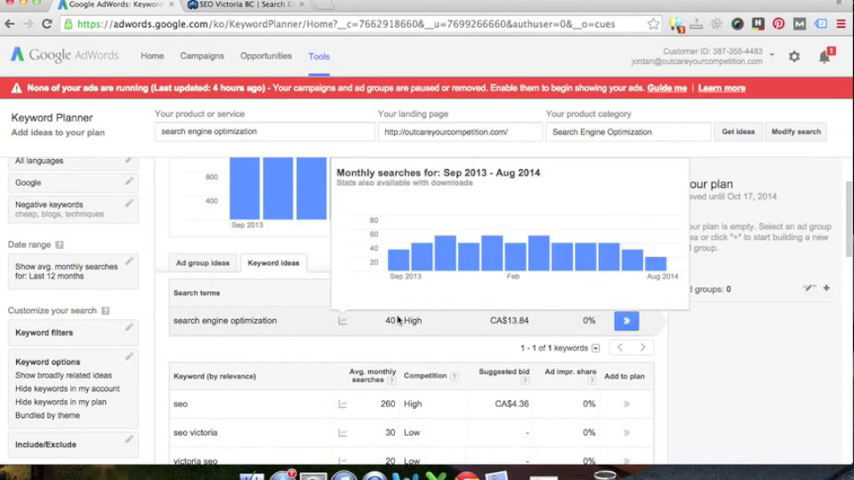
{"action": "left_click", "coordinate": [626, 320]}
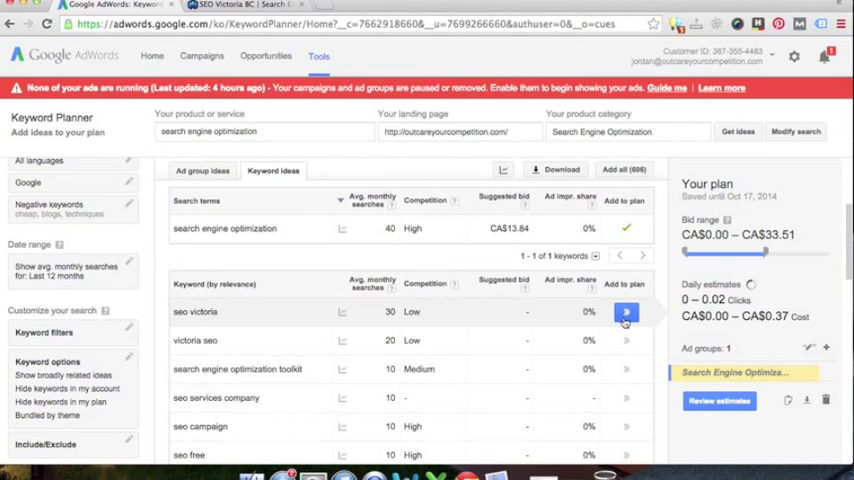
- Add seo victoria and seo services company to the plan and review its estimates
{"action": "left_click", "coordinate": [626, 312]}
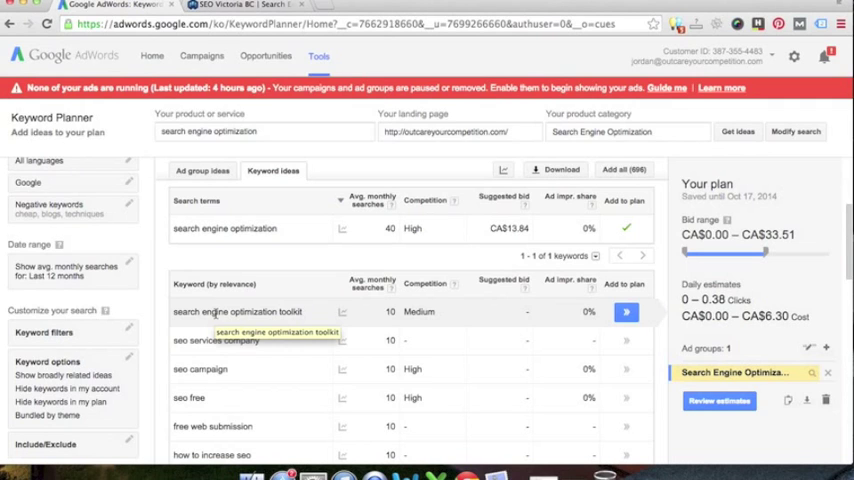
{"action": "mouse_move", "coordinate": [314, 324]}
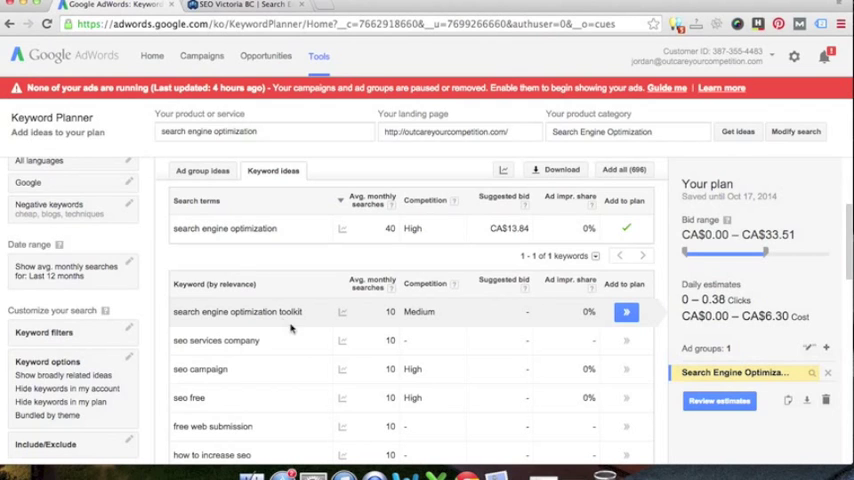
{"action": "mouse_move", "coordinate": [288, 324]}
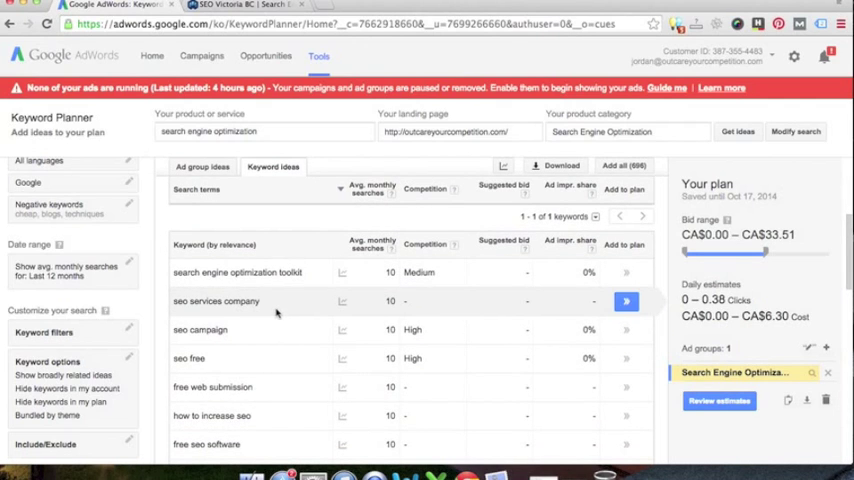
{"action": "left_click", "coordinate": [626, 300]}
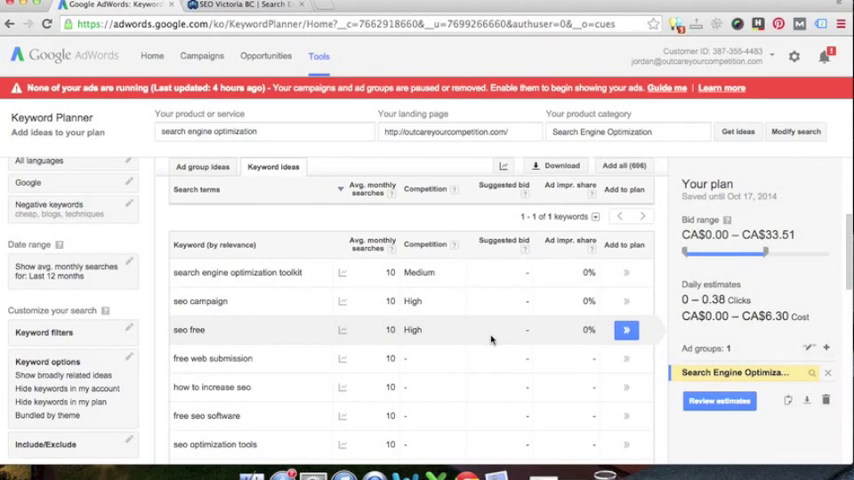
{"action": "scroll", "scroll_direction": "down", "scroll_amount": 3}
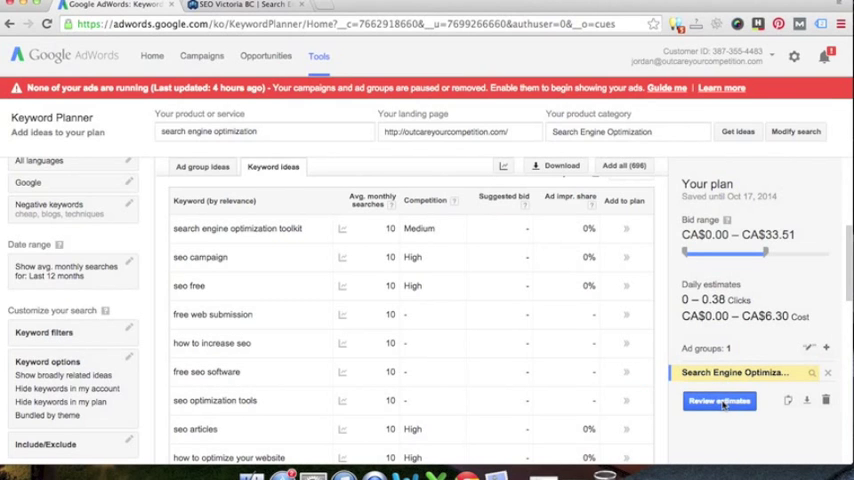
{"action": "left_click", "coordinate": [720, 400]}
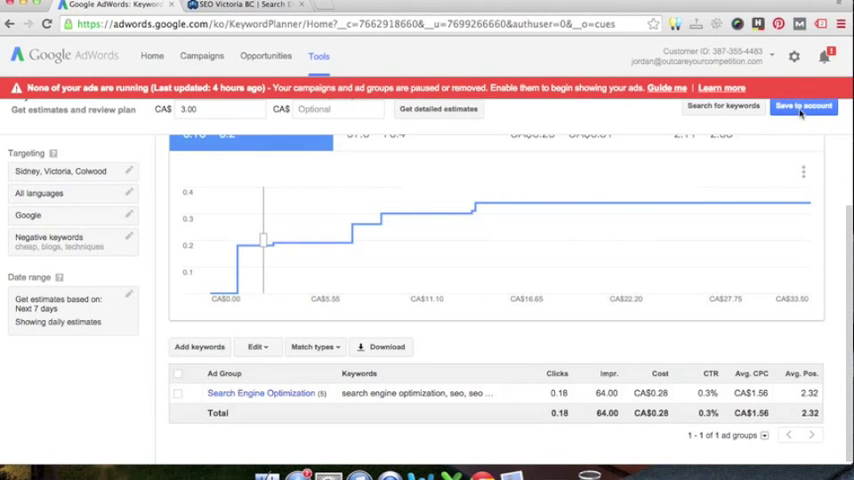
- Save the plan into the existing SEO Victoria ad group and view the new keywords
{"action": "left_click", "coordinate": [804, 106]}
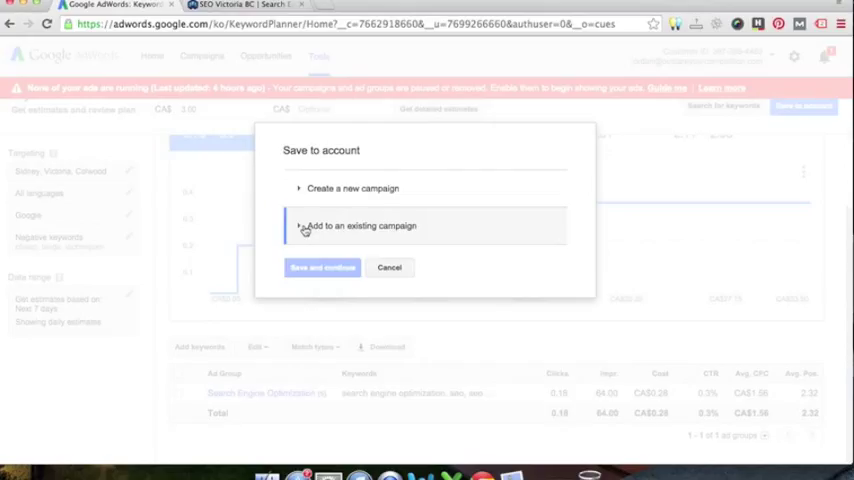
{"action": "left_click", "coordinate": [300, 224]}
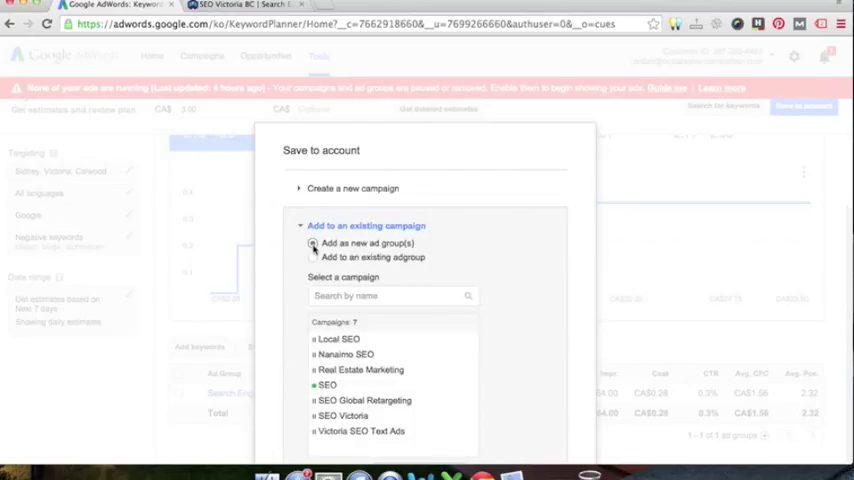
{"action": "left_click", "coordinate": [312, 256]}
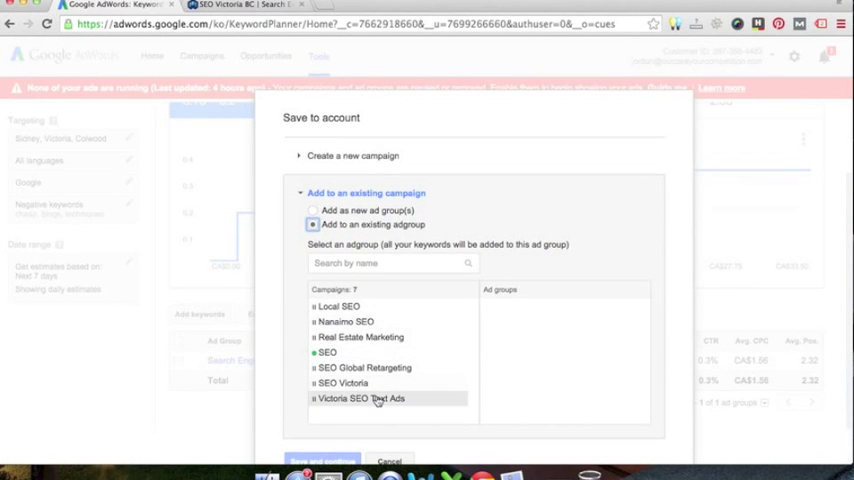
{"action": "left_click", "coordinate": [362, 398]}
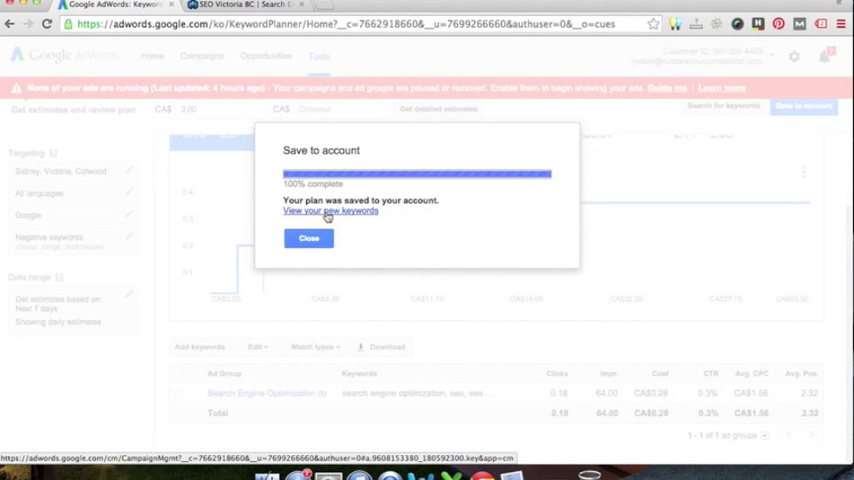
{"action": "left_click", "coordinate": [330, 210]}
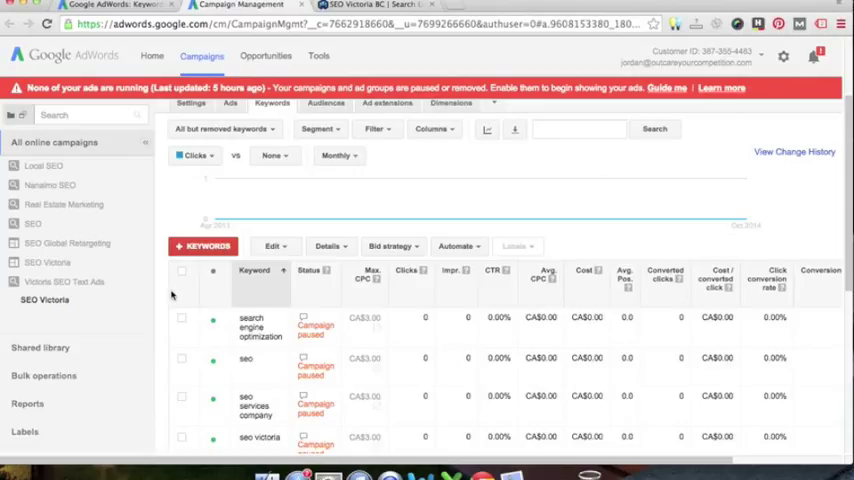
{"action": "mouse_move", "coordinate": [166, 296]}
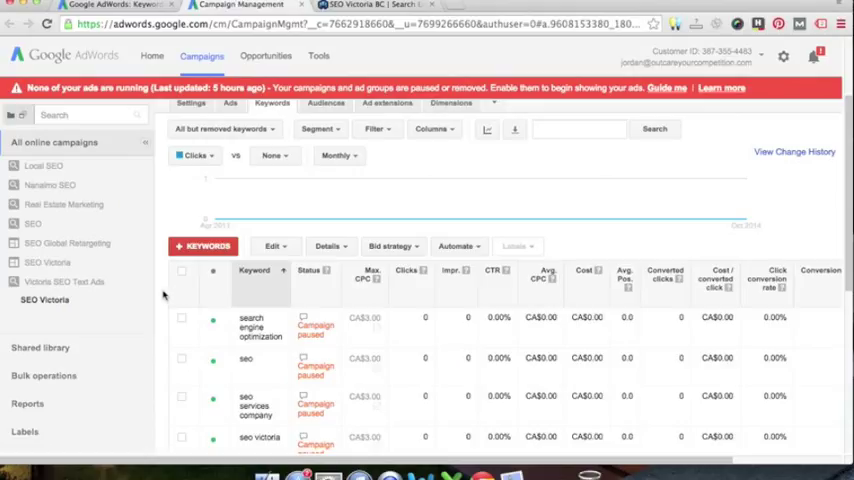
{"action": "mouse_move", "coordinate": [164, 294]}
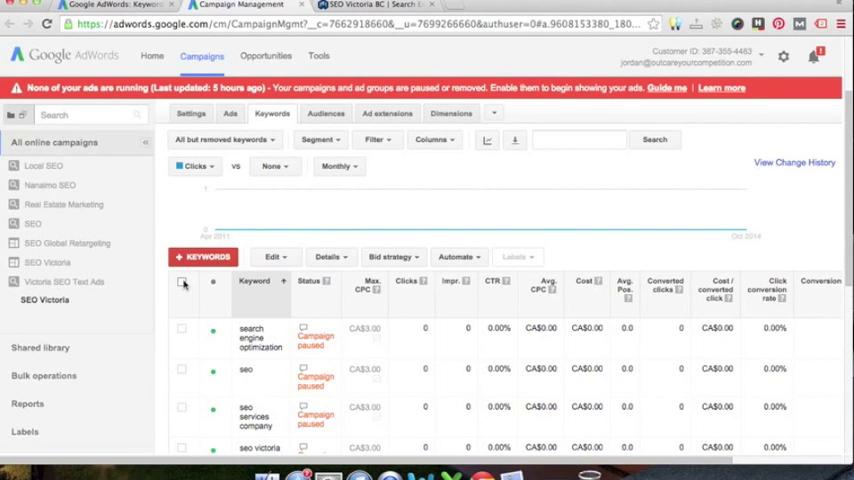
- Select all SEO Victoria keywords and start a match-type change from broad match
{"action": "left_click", "coordinate": [182, 280]}
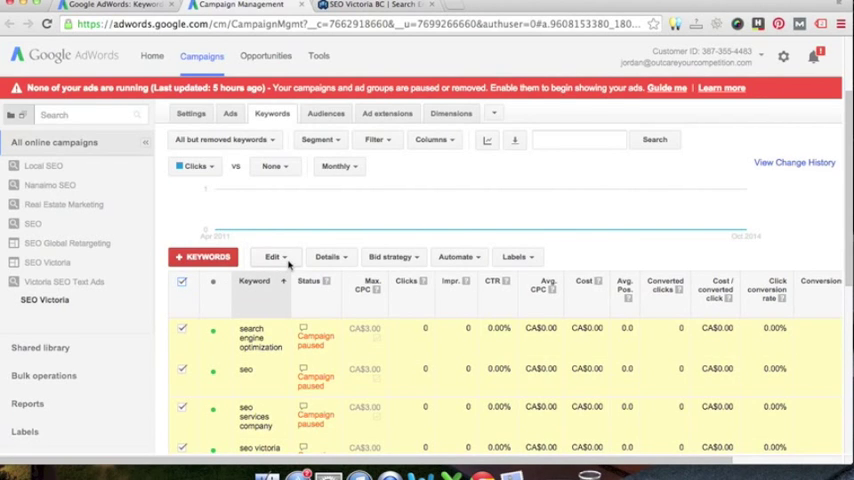
{"action": "left_click", "coordinate": [272, 256]}
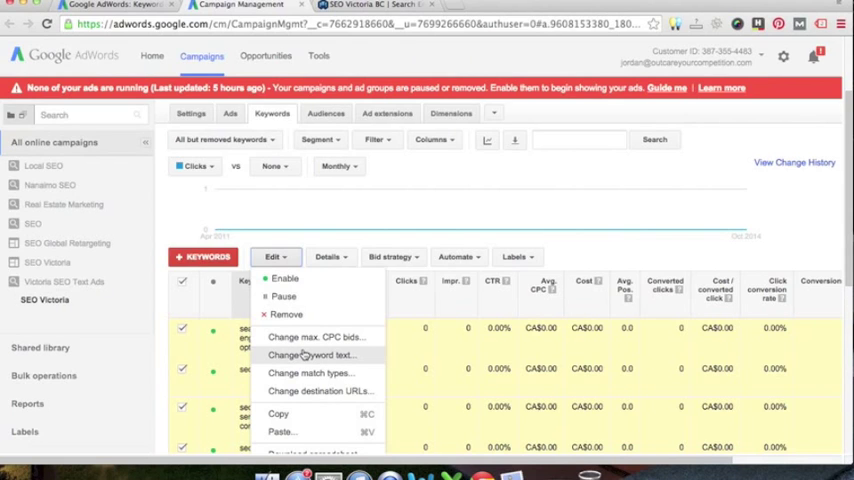
{"action": "mouse_move", "coordinate": [310, 356]}
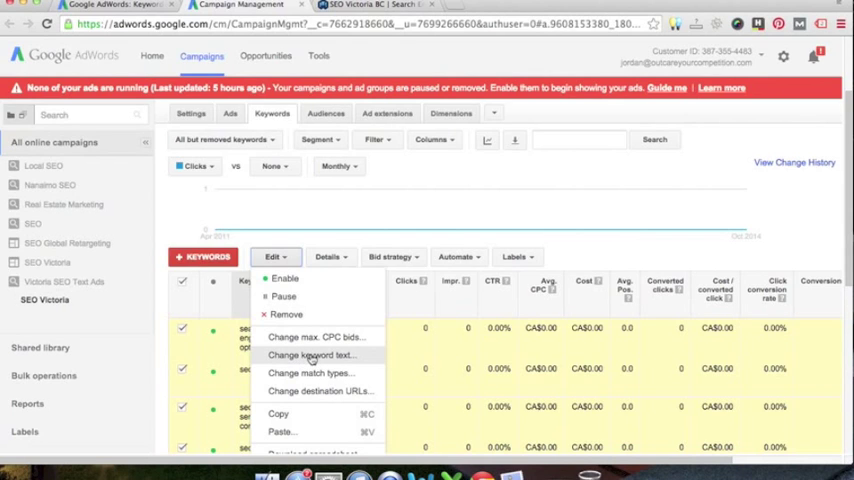
{"action": "left_click", "coordinate": [308, 372]}
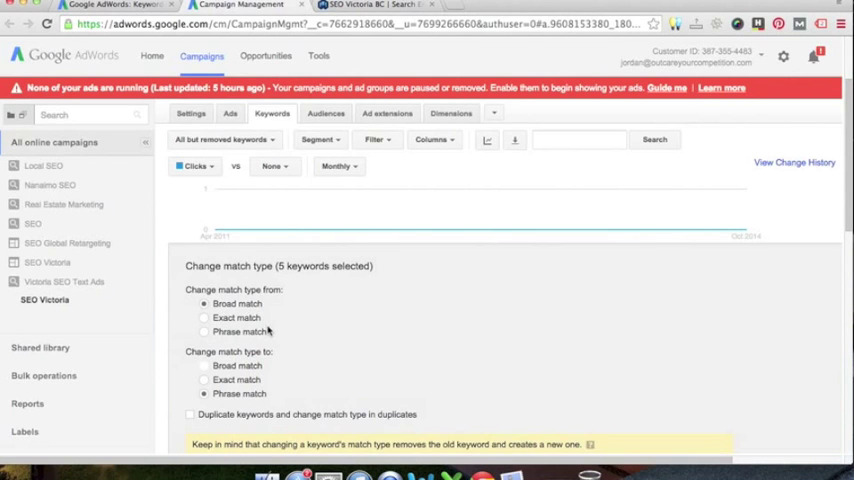
{"action": "left_click", "coordinate": [204, 304]}
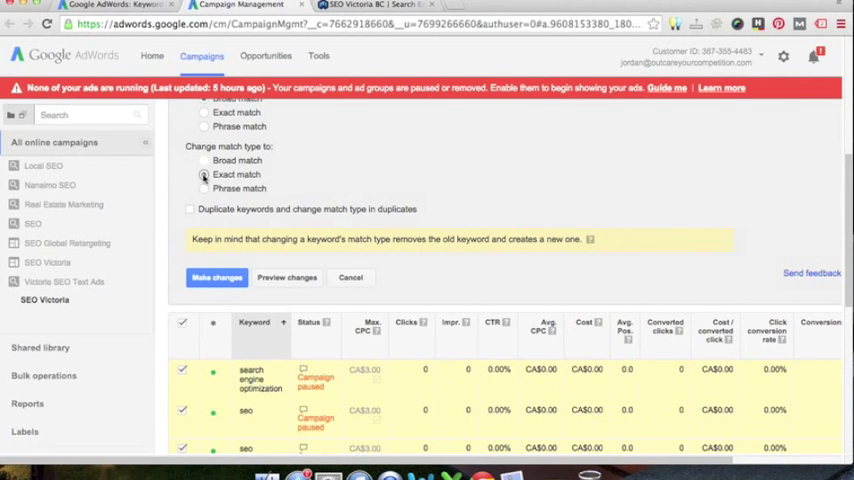
- Choose exact match as the new type and apply the change to the five keywords
{"action": "left_click", "coordinate": [204, 174]}
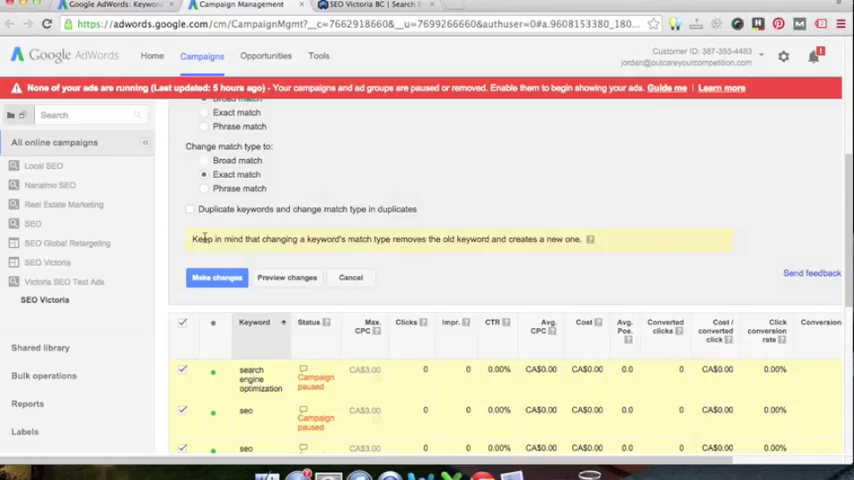
{"action": "mouse_move", "coordinate": [252, 268]}
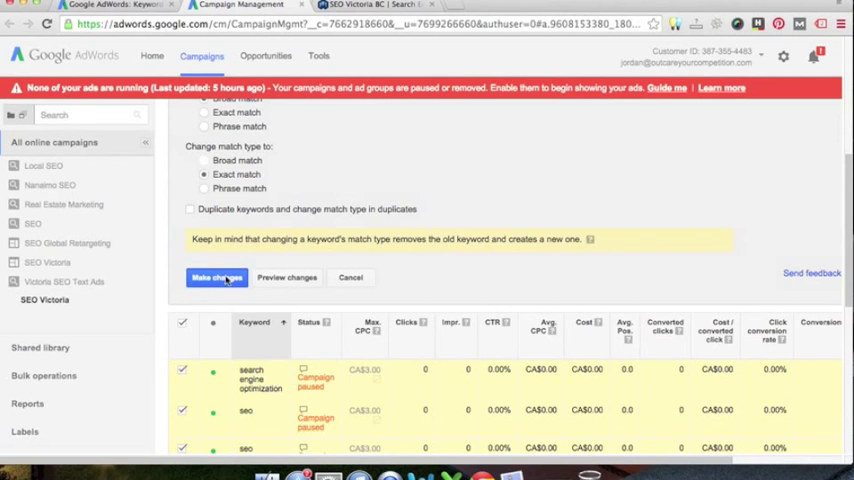
{"action": "left_click", "coordinate": [216, 276]}
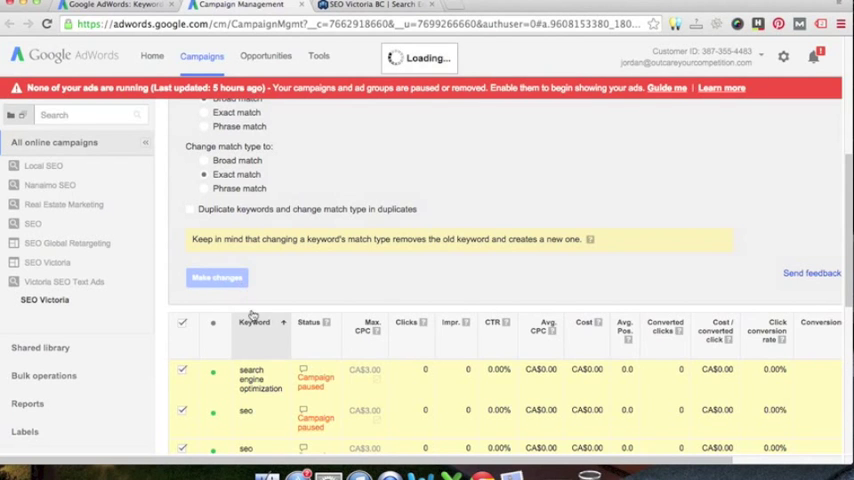
{"action": "left_click", "coordinate": [216, 276]}
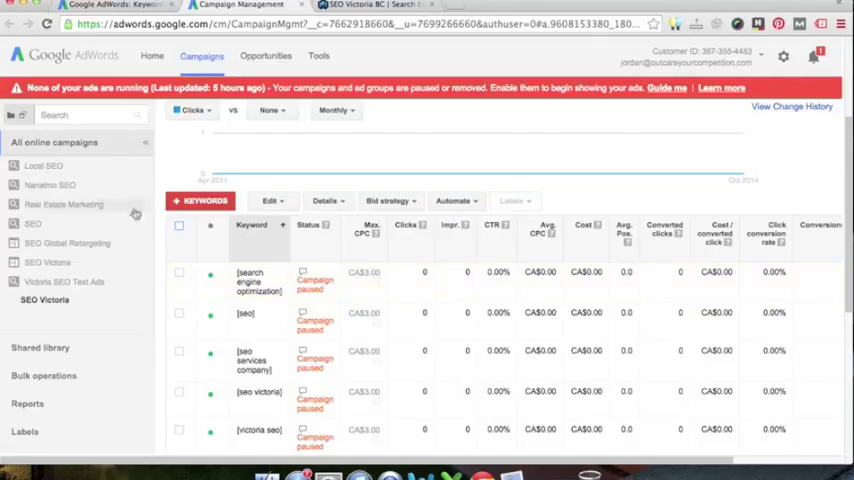
- Show the search terms report for the Is Local SEO Dead ad group under Local SEO
{"action": "left_click", "coordinate": [50, 184]}
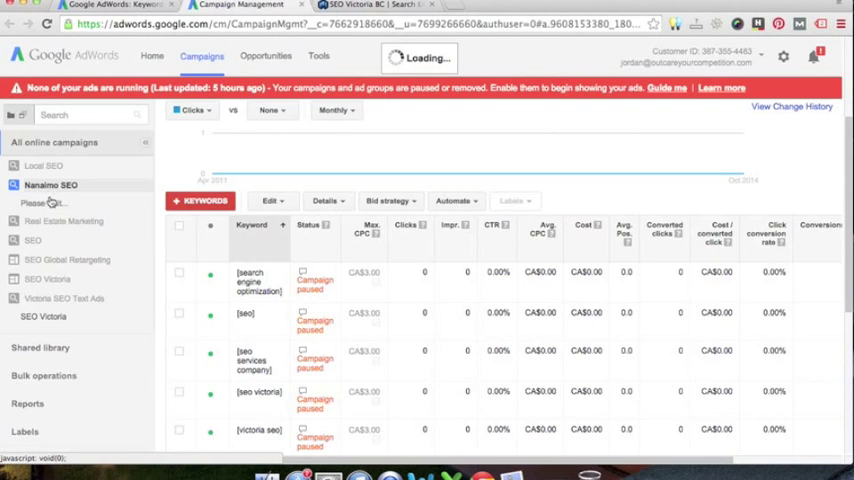
{"action": "left_click", "coordinate": [50, 184]}
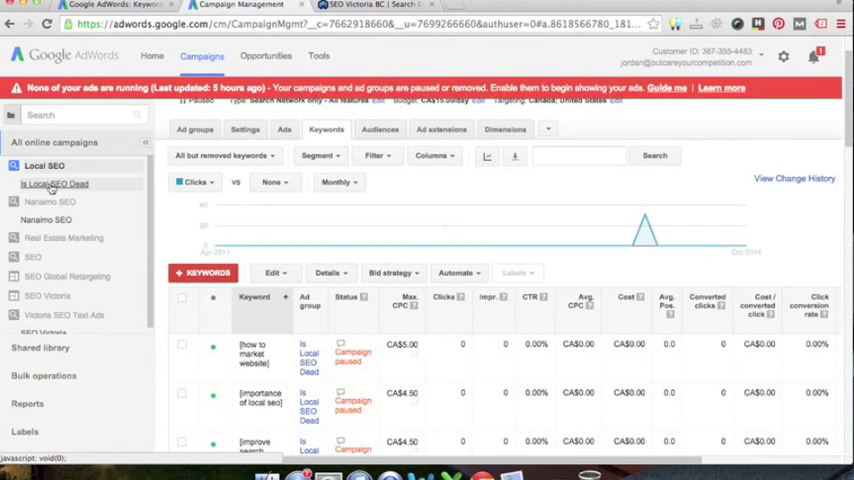
{"action": "left_click", "coordinate": [56, 184]}
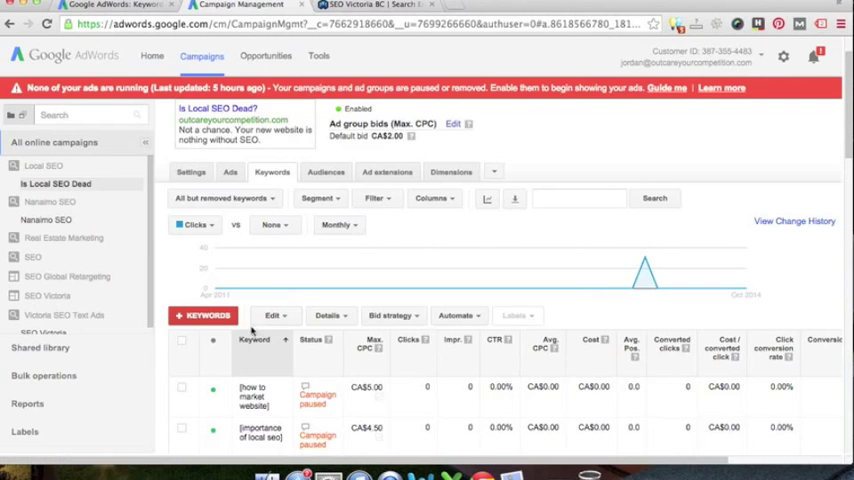
{"action": "left_click", "coordinate": [182, 340]}
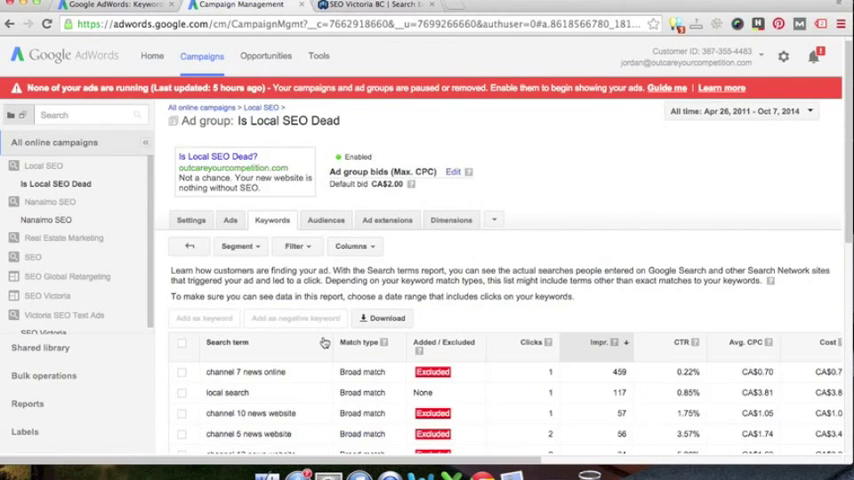
{"action": "scroll", "scroll_direction": "down", "scroll_amount": 3}
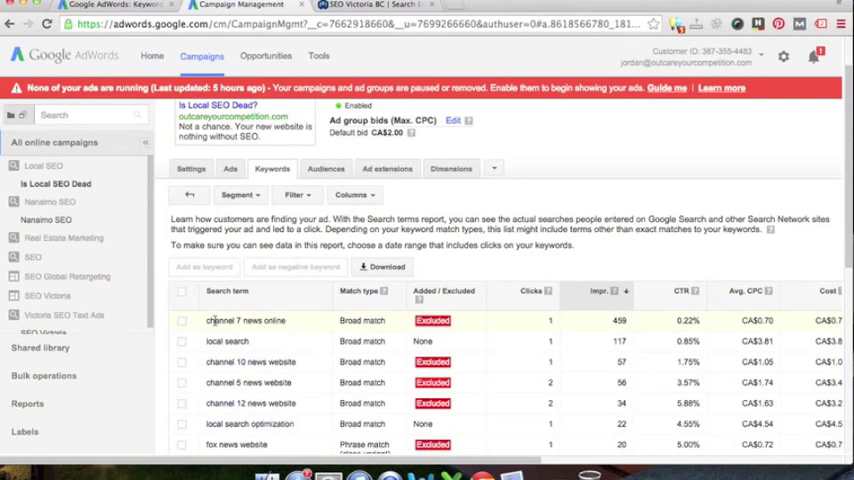
{"action": "double_click", "coordinate": [244, 320]}
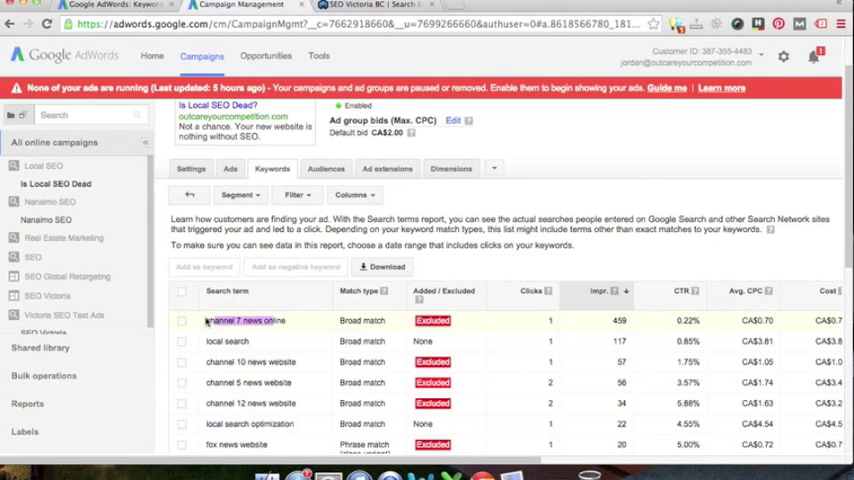
{"action": "double_click", "coordinate": [244, 320]}
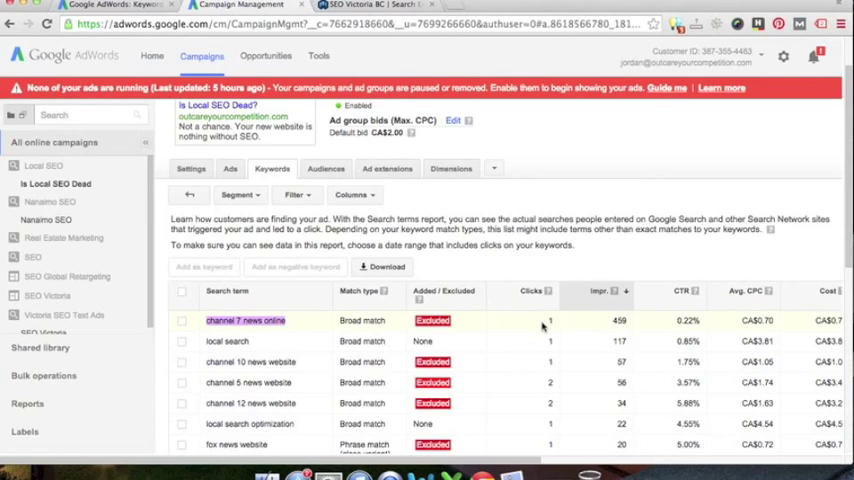
{"action": "mouse_move", "coordinate": [700, 324]}
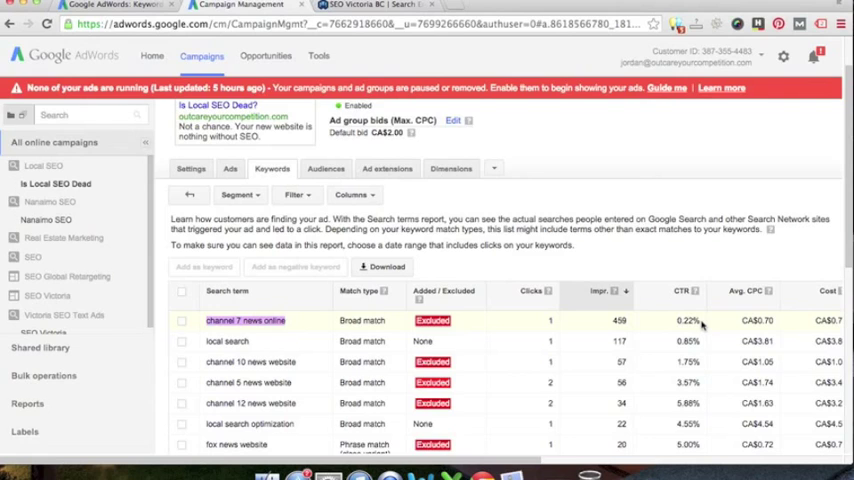
{"action": "mouse_move", "coordinate": [728, 324]}
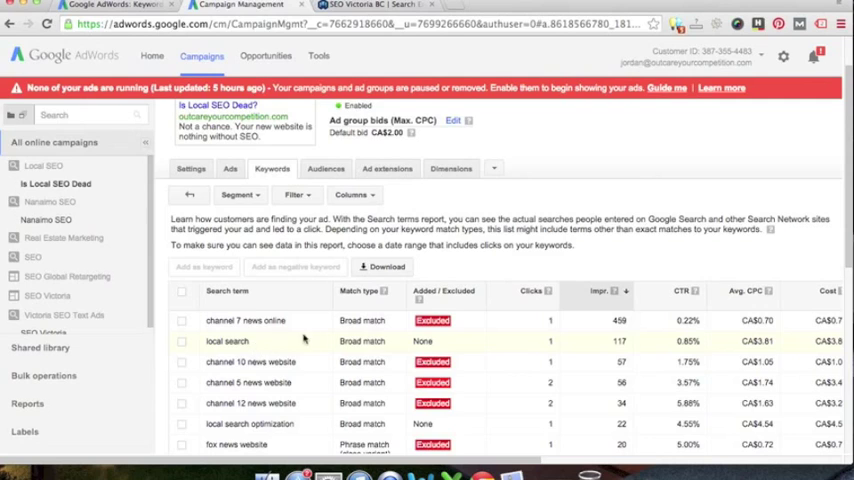
{"action": "mouse_move", "coordinate": [292, 348]}
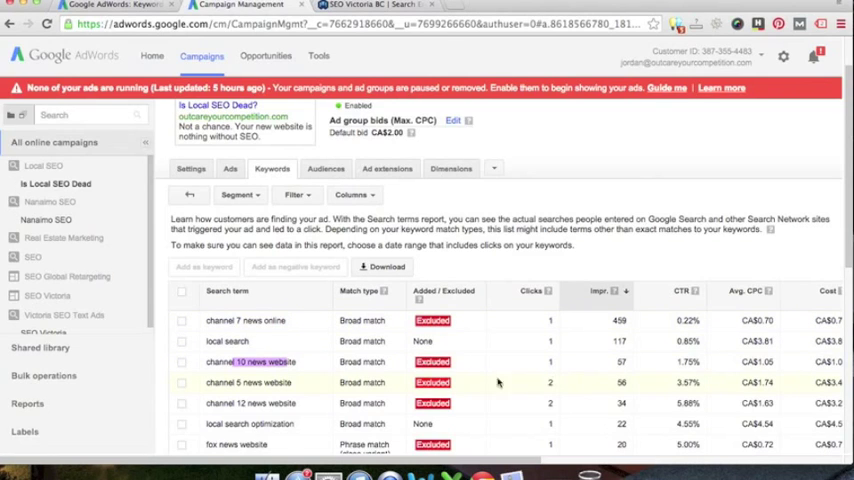
{"action": "scroll", "scroll_direction": "down", "scroll_amount": 3}
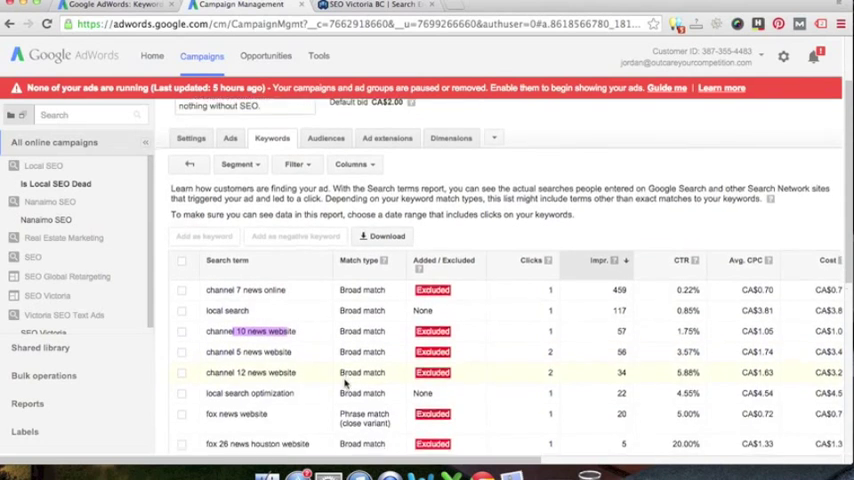
{"action": "scroll", "scroll_direction": "down", "scroll_amount": 3}
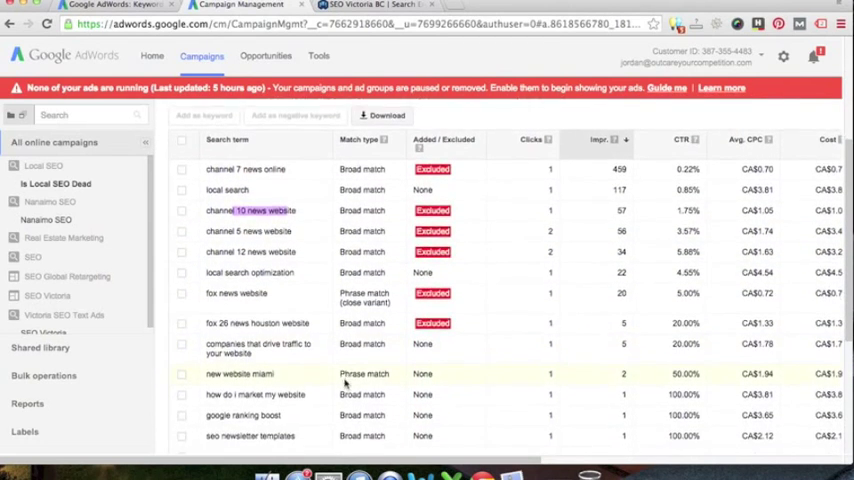
{"action": "scroll", "scroll_direction": "down", "scroll_amount": 3}
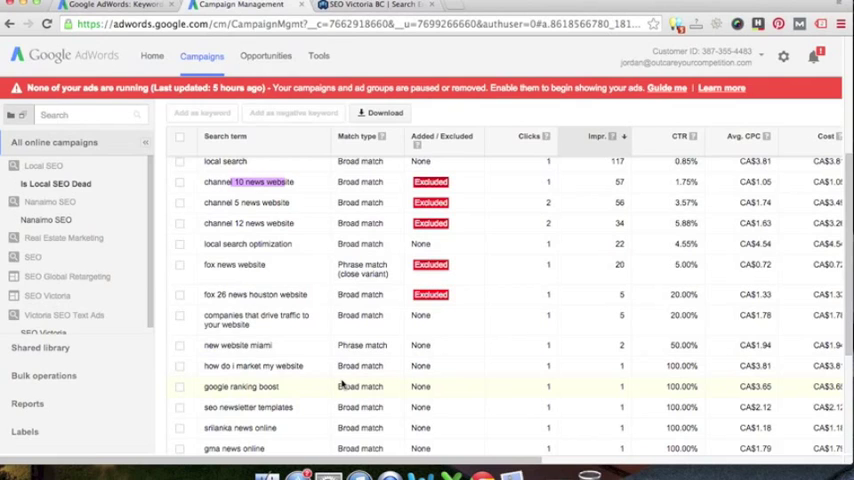
{"action": "mouse_move", "coordinate": [188, 344]}
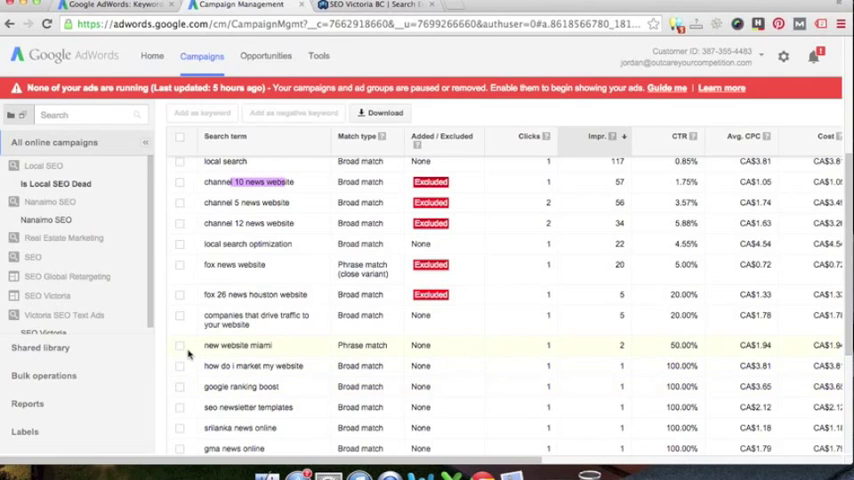
{"action": "mouse_move", "coordinate": [180, 294]}
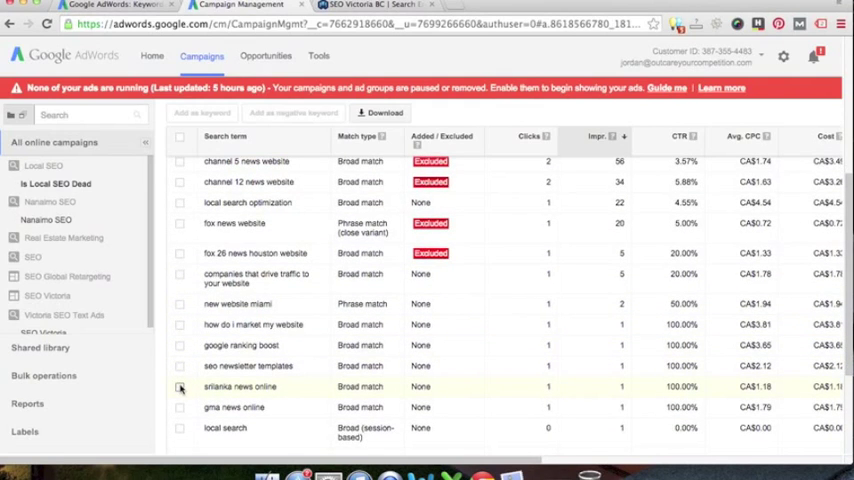
- Save arianna news online and gma news online as campaign-level negative keywords
{"action": "left_click", "coordinate": [180, 388]}
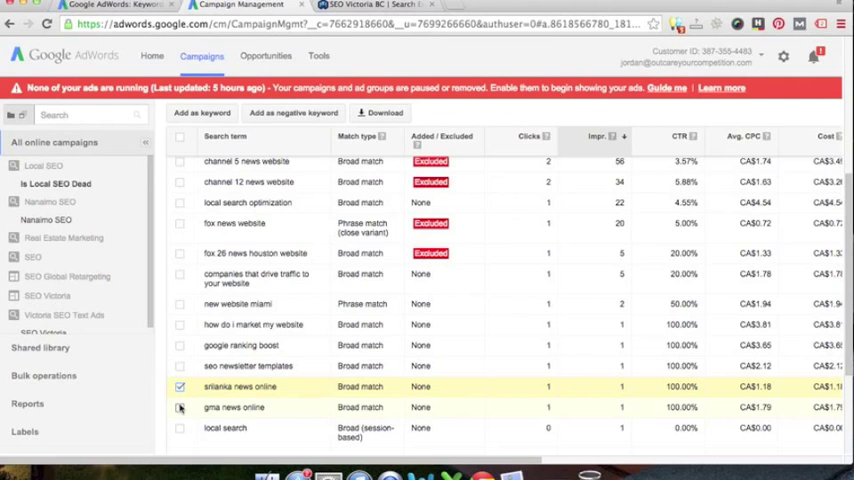
{"action": "scroll", "scroll_direction": "down", "scroll_amount": 3}
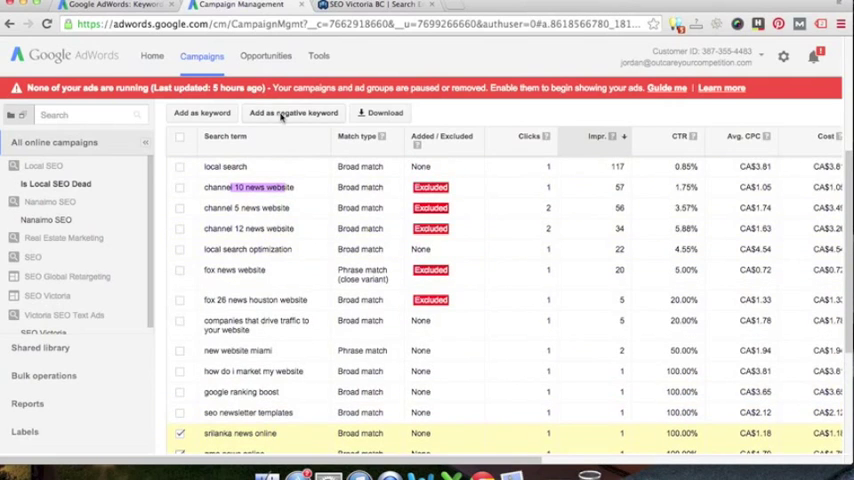
{"action": "left_click", "coordinate": [292, 112]}
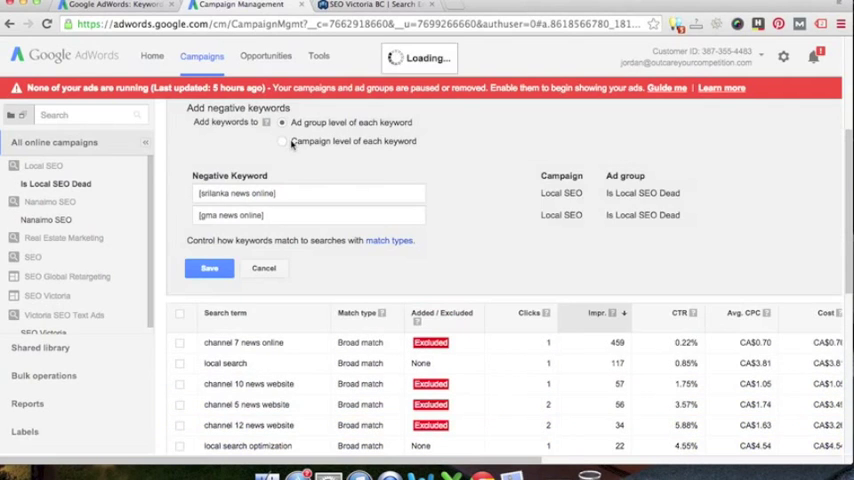
{"action": "left_click", "coordinate": [282, 140]}
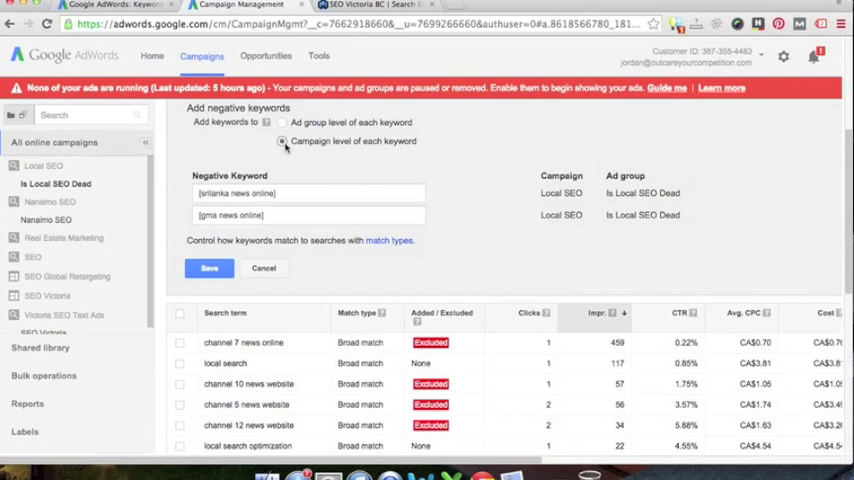
{"action": "left_click", "coordinate": [208, 268]}
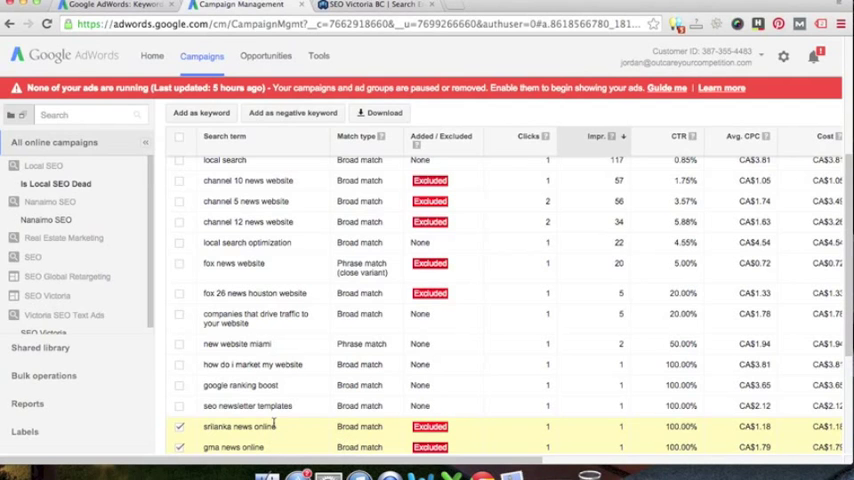
- Re-apply exact match to SEO Victoria's keywords, finding no rows needed changing
{"action": "left_click", "coordinate": [44, 328]}
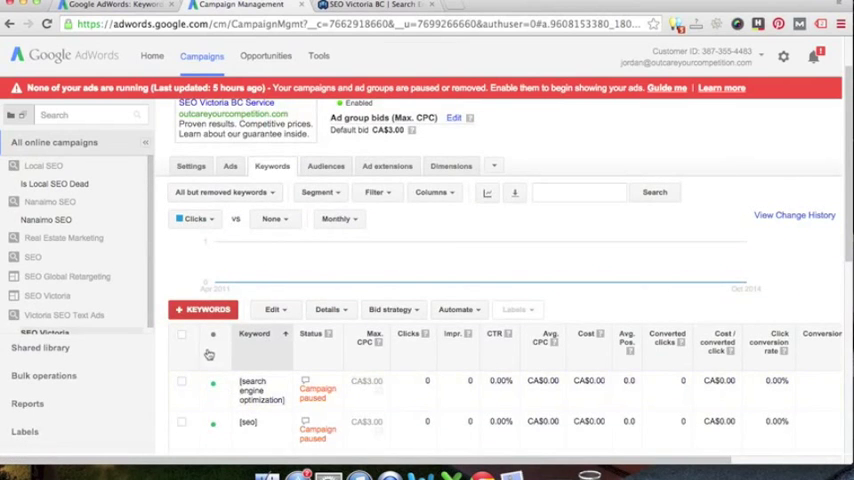
{"action": "left_click", "coordinate": [182, 334]}
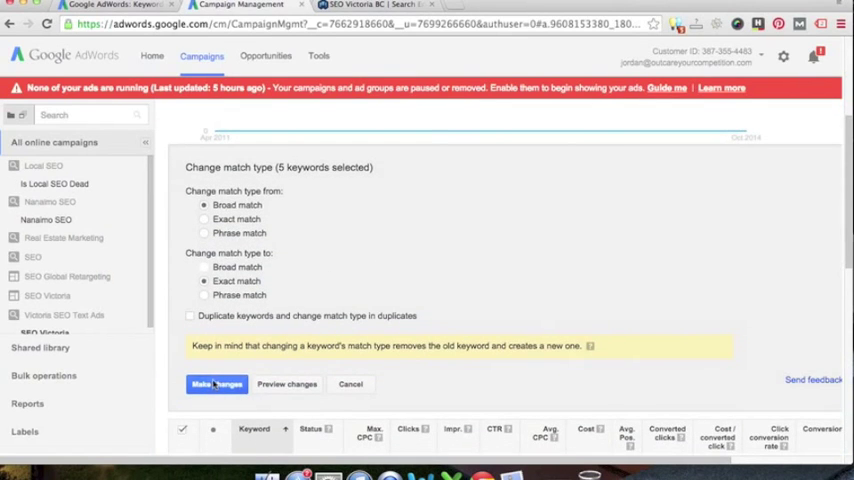
{"action": "left_click", "coordinate": [216, 384]}
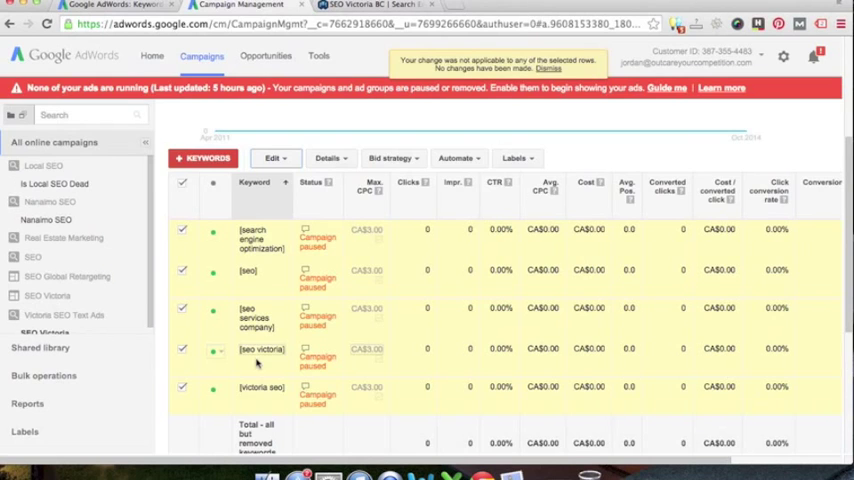
{"action": "left_click", "coordinate": [548, 68]}
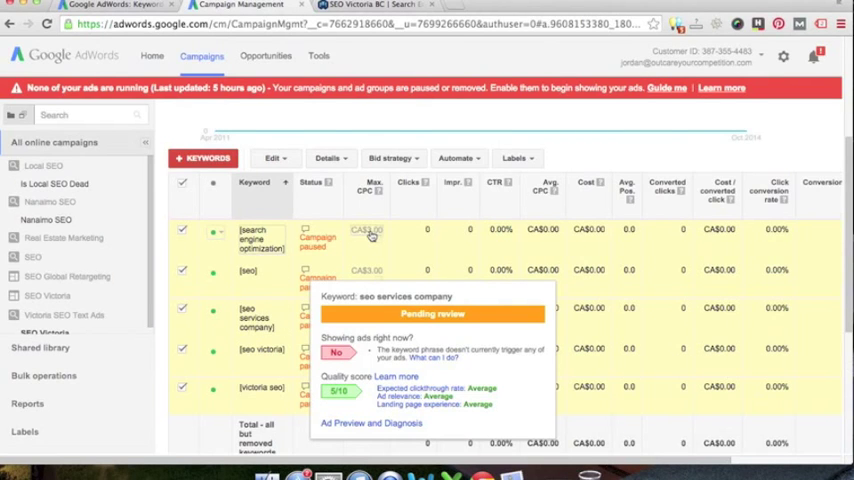
{"action": "mouse_move", "coordinate": [500, 252]}
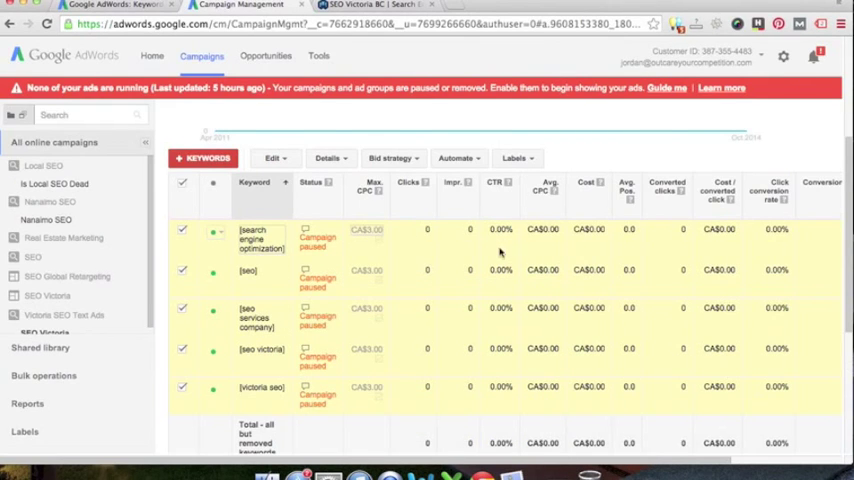